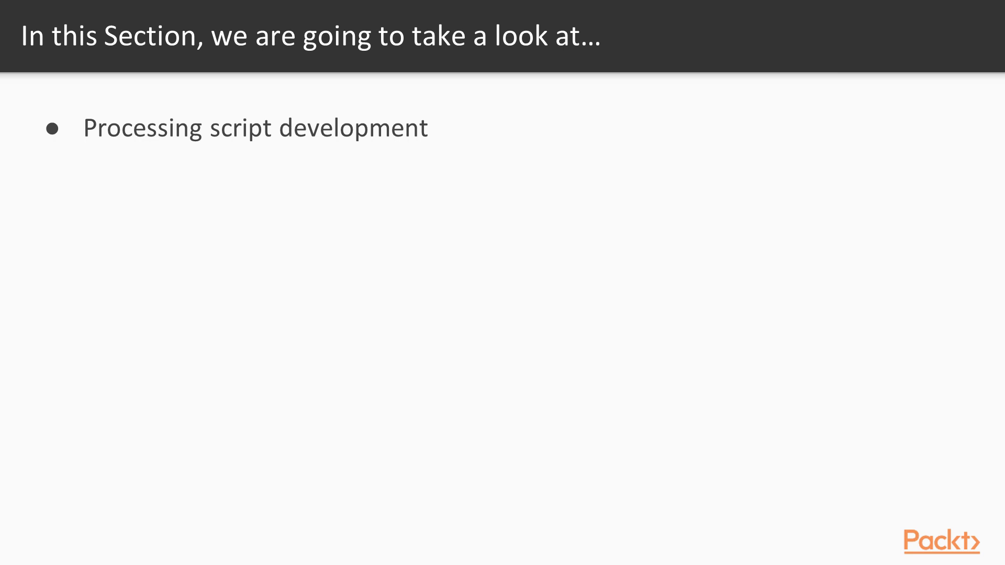
# Right-click Windows PowerShell in Start to reveal the Run ISE as Administrator option
pyautogui.press('Right')
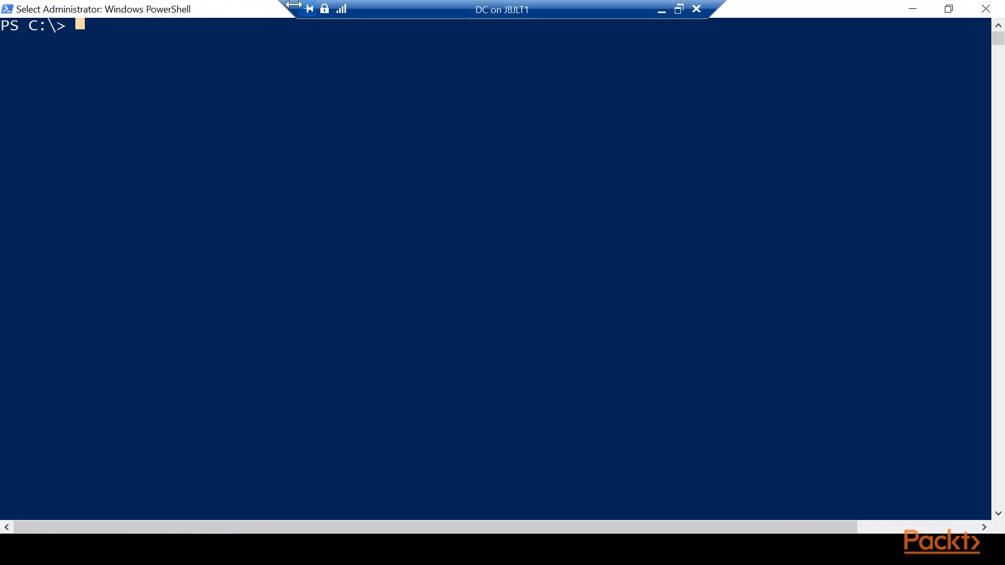
pyautogui.moveTo(256, 471)
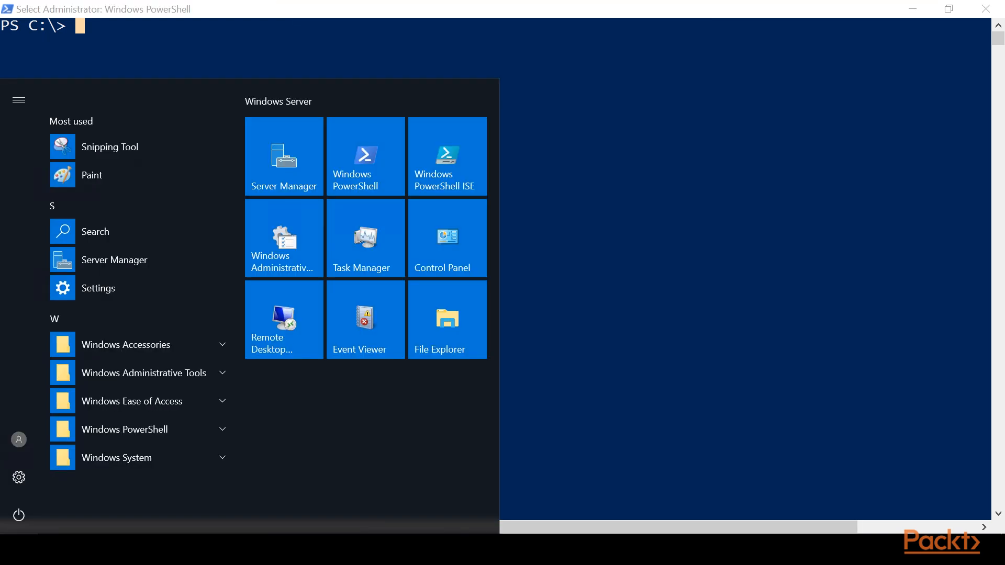
pyautogui.moveTo(447, 156)
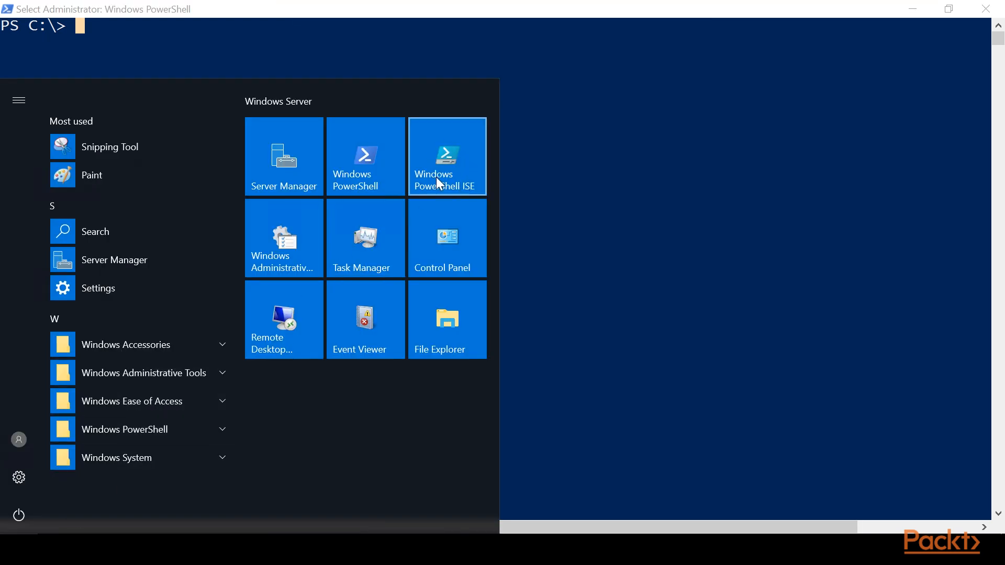
pyautogui.moveTo(463, 146)
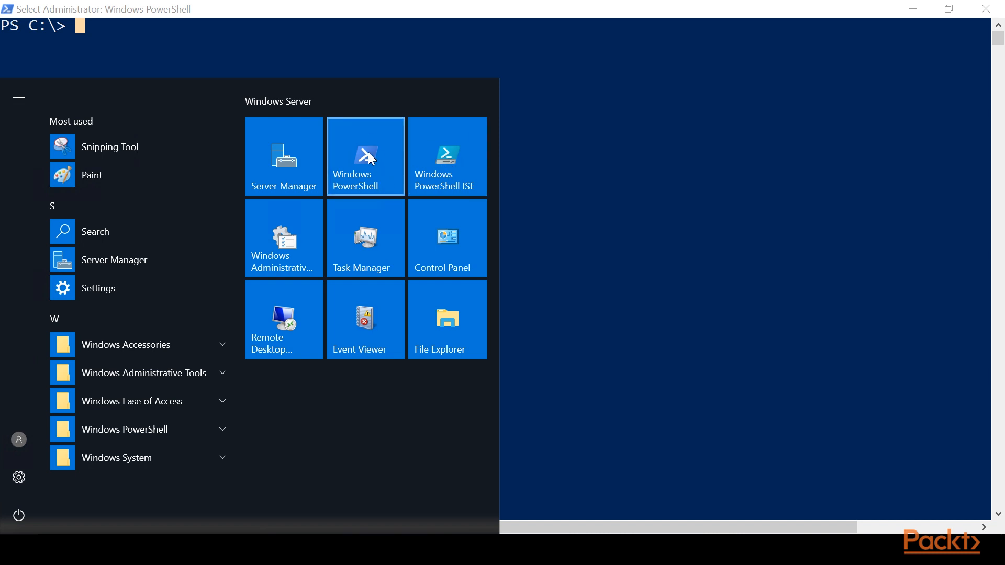
pyautogui.rightClick(365, 156)
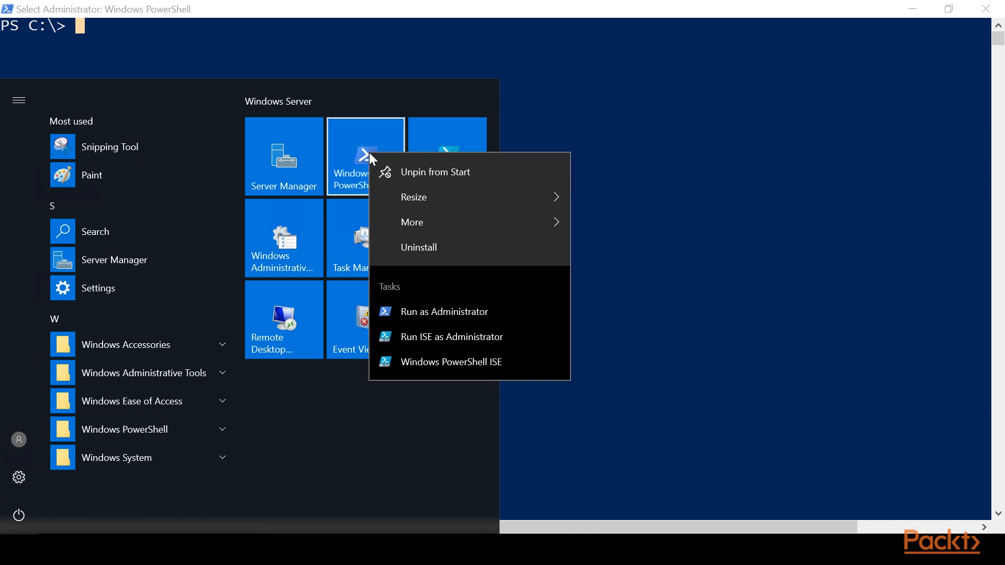
pyautogui.moveTo(446, 341)
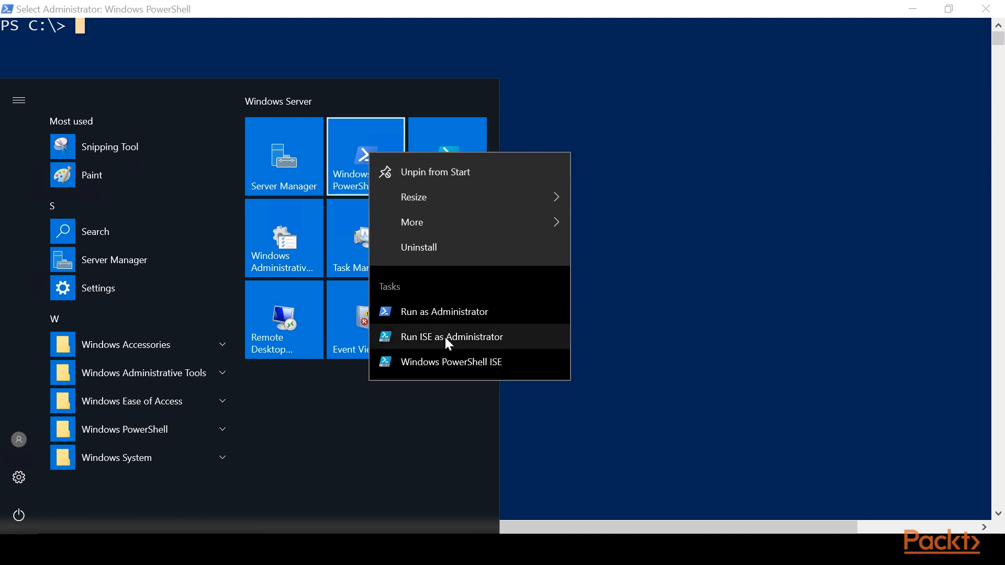
pyautogui.moveTo(455, 362)
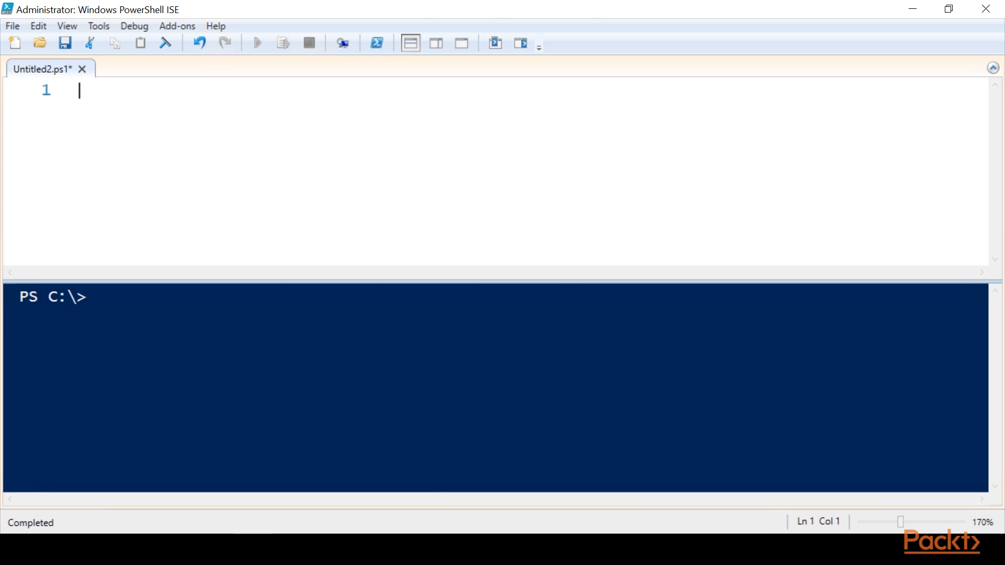
pyautogui.moveTo(51, 114)
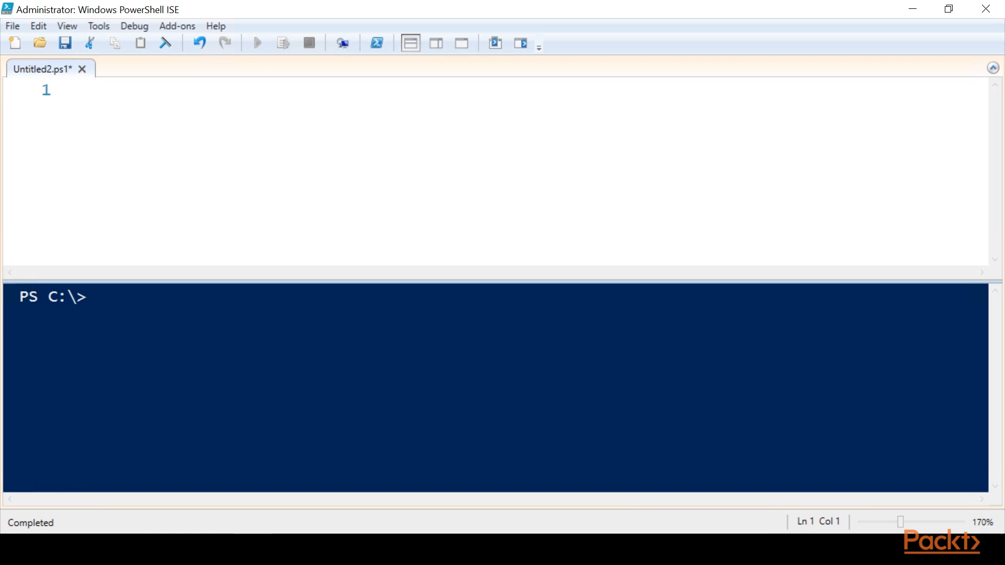
# Add a blank Untitled3.ps1 script tab beside Untitled2.ps1
pyautogui.click(76, 91)
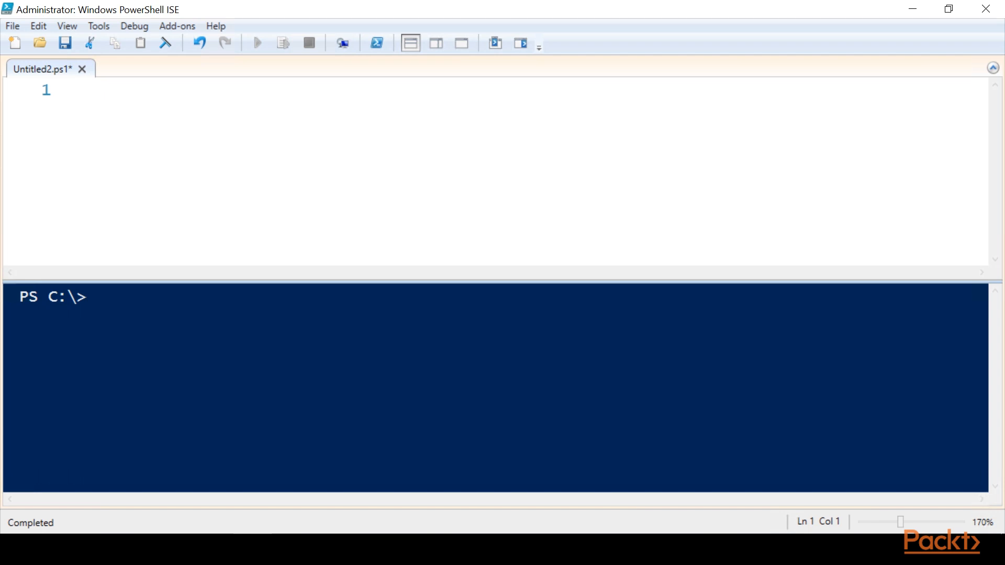
pyautogui.moveTo(511, 48)
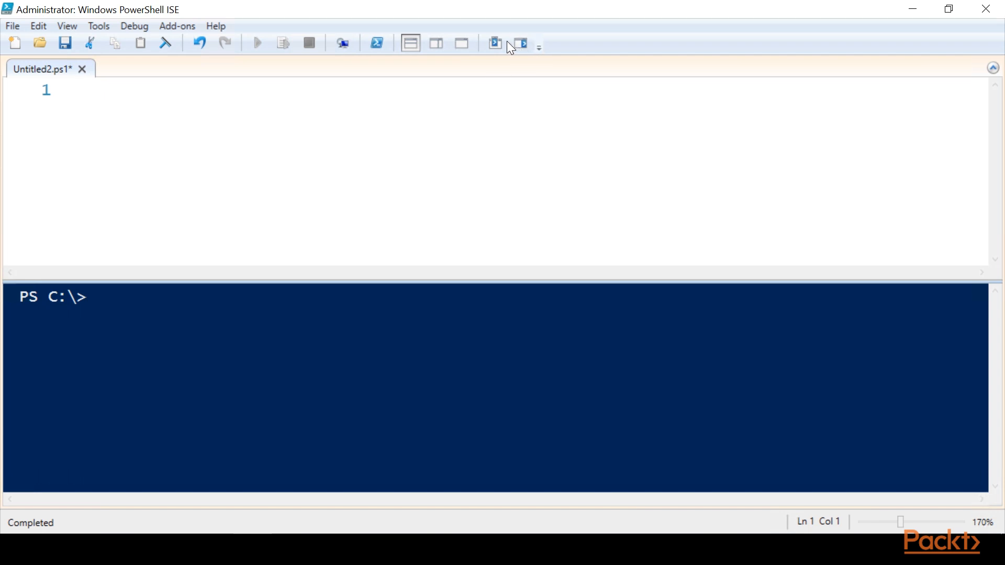
pyautogui.click(14, 43)
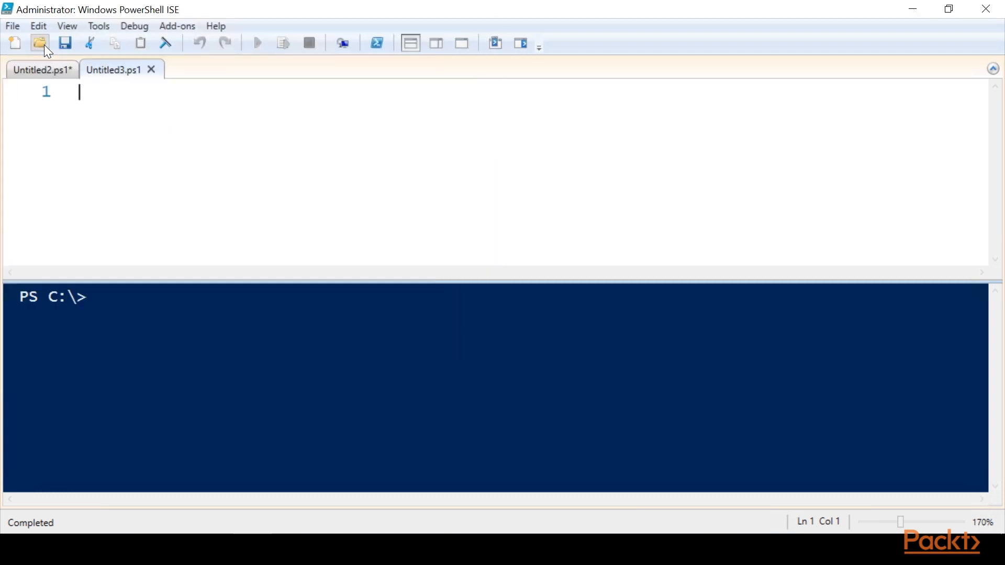
pyautogui.moveTo(64, 43)
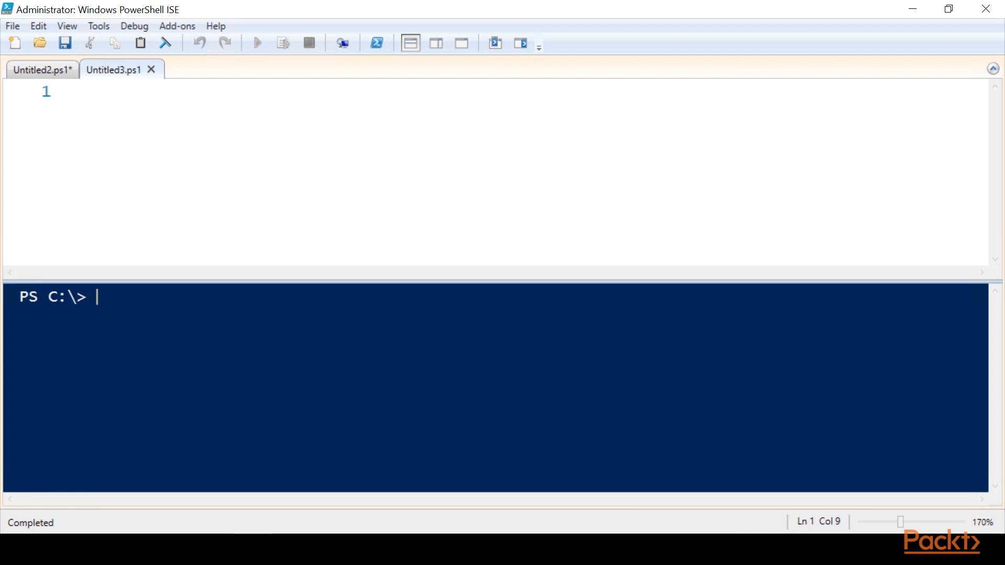
pyautogui.write('get-aduser')
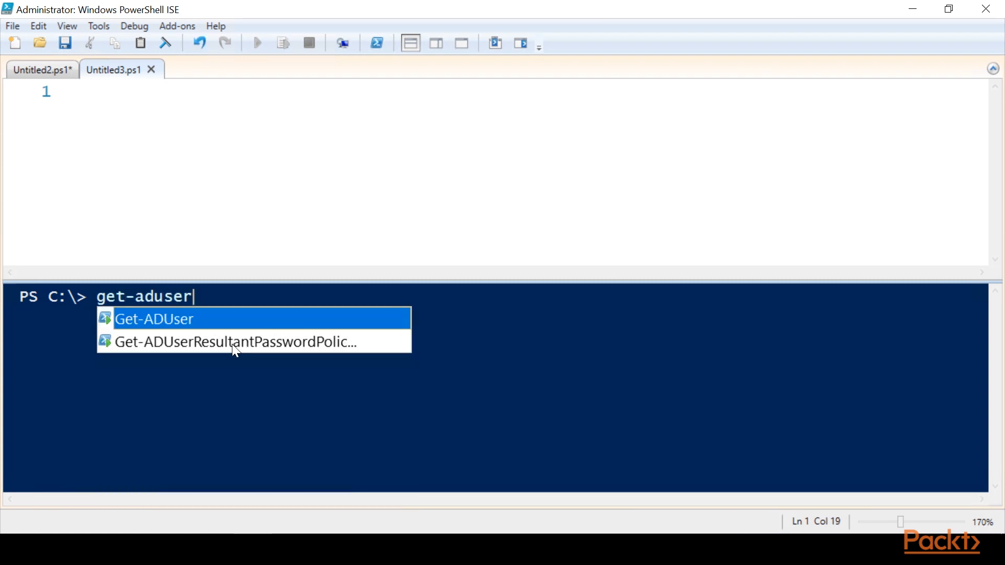
pyautogui.write('-f')
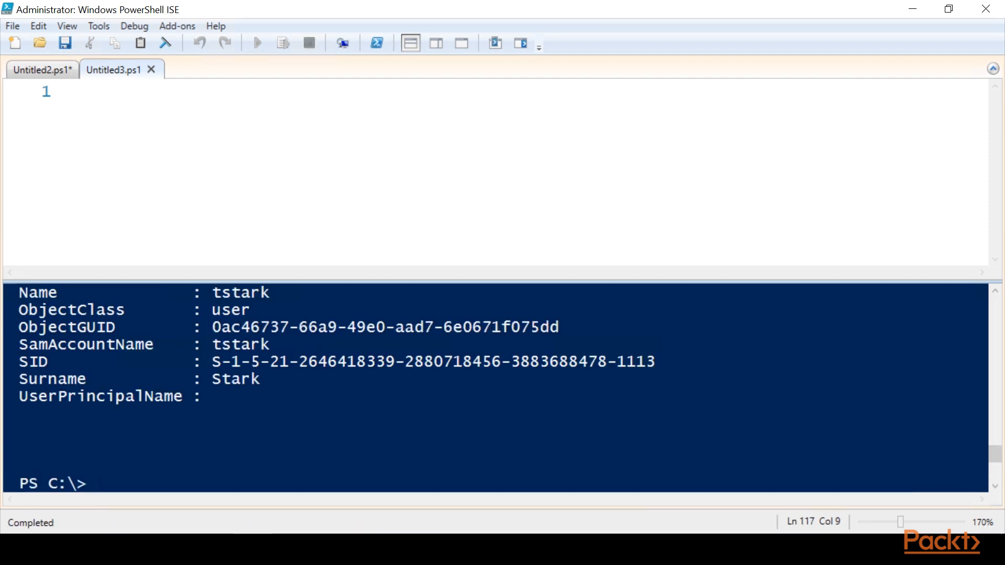
pyautogui.click(165, 43)
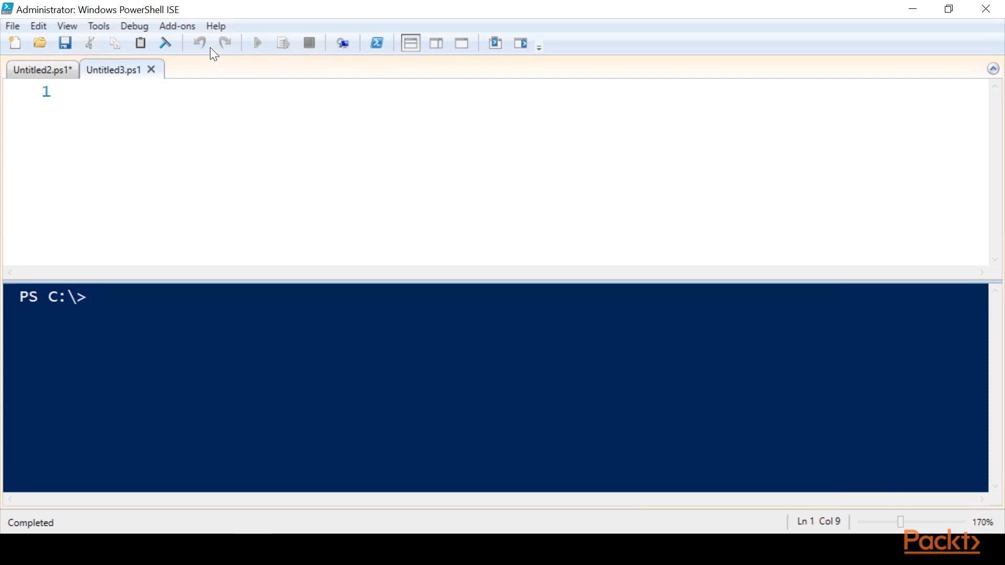
pyautogui.moveTo(256, 43)
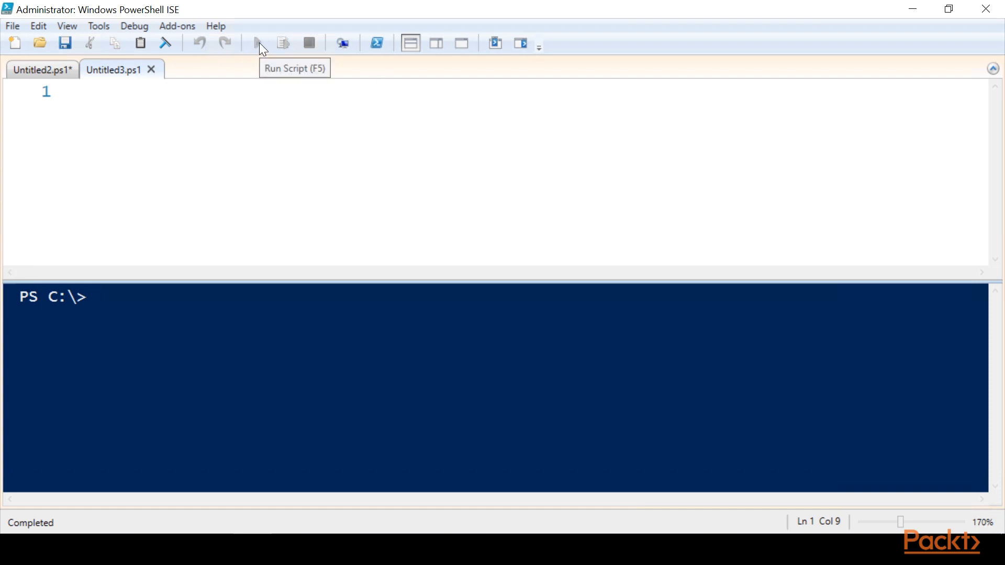
pyautogui.moveTo(282, 48)
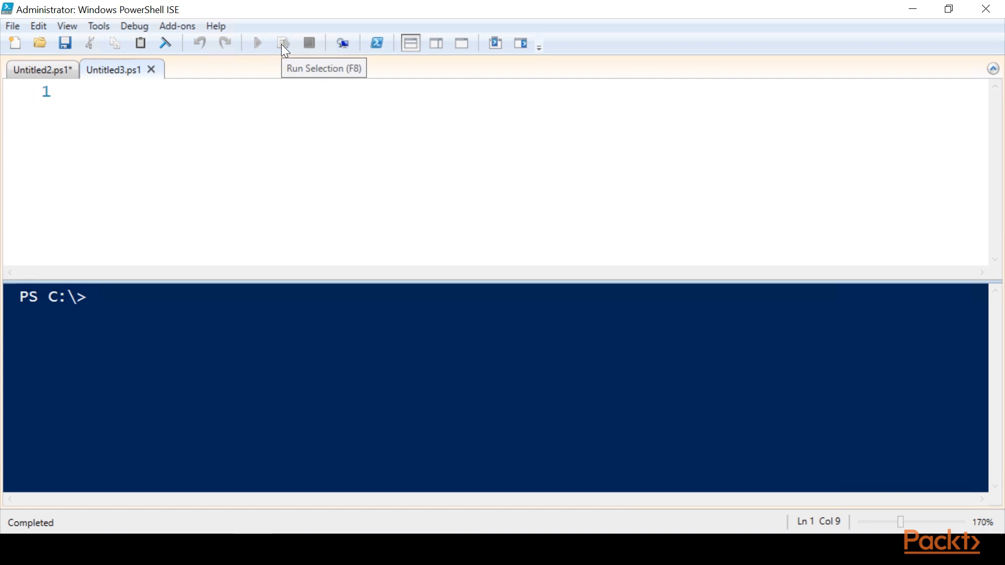
pyautogui.moveTo(322, 47)
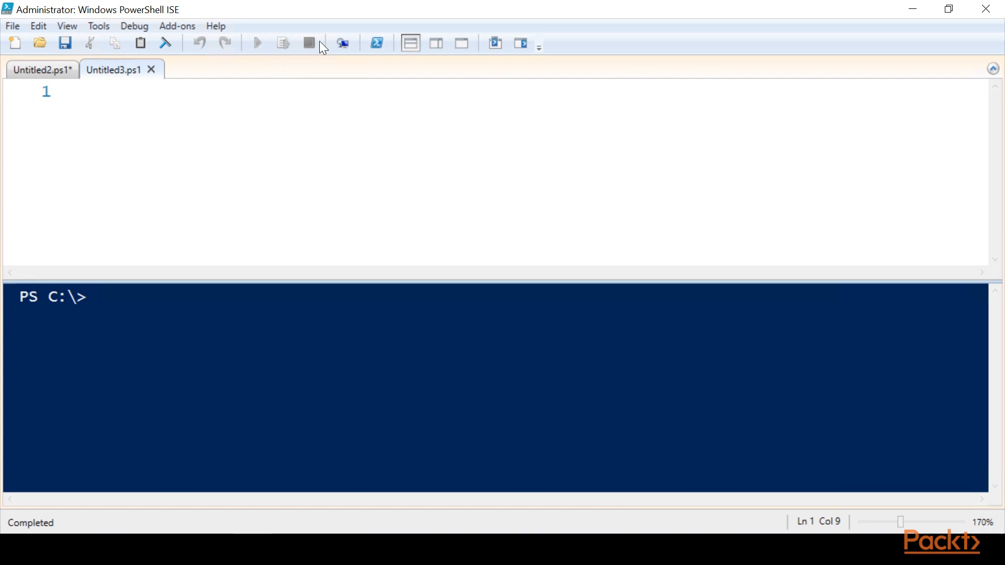
pyautogui.moveTo(311, 43)
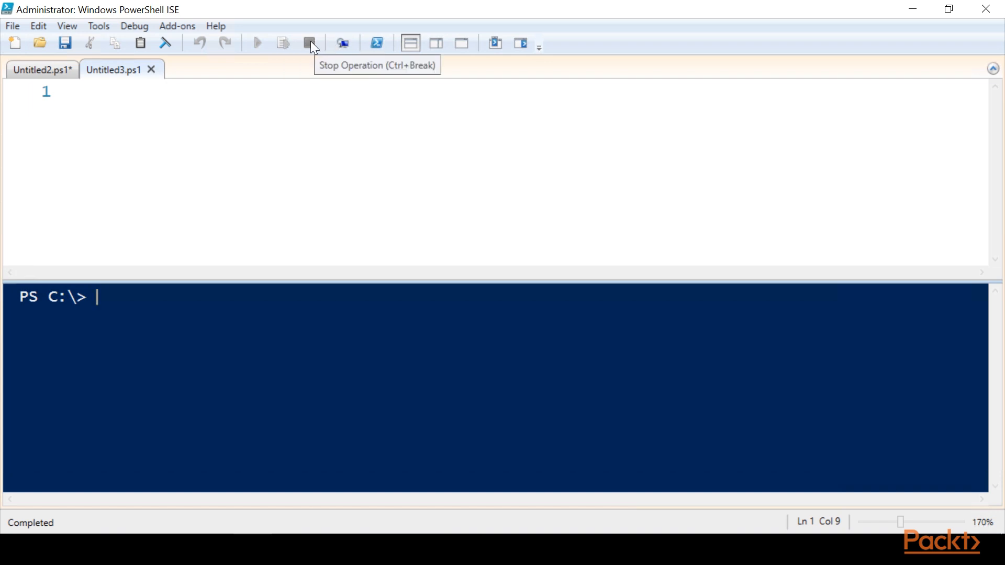
pyautogui.moveTo(343, 43)
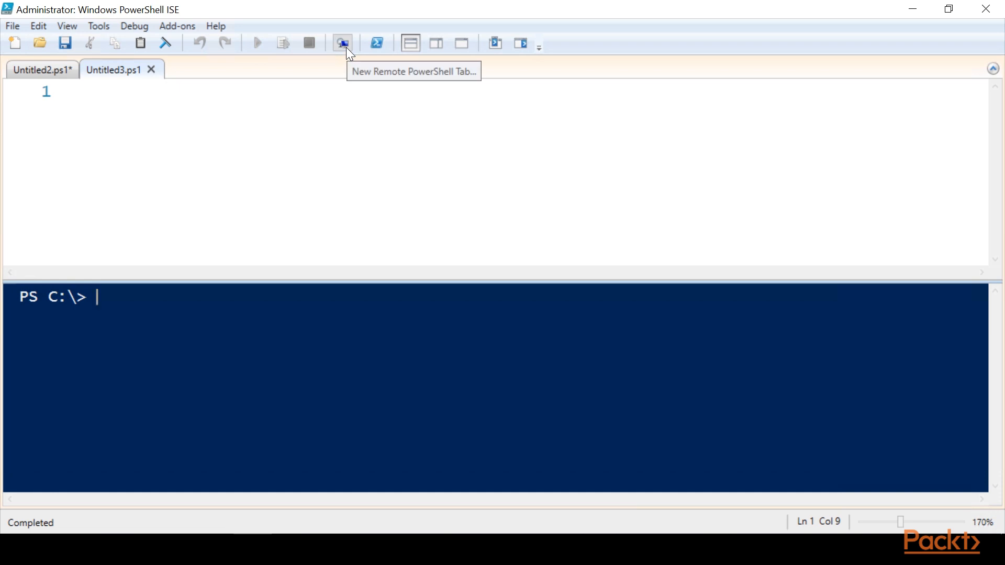
pyautogui.click(343, 43)
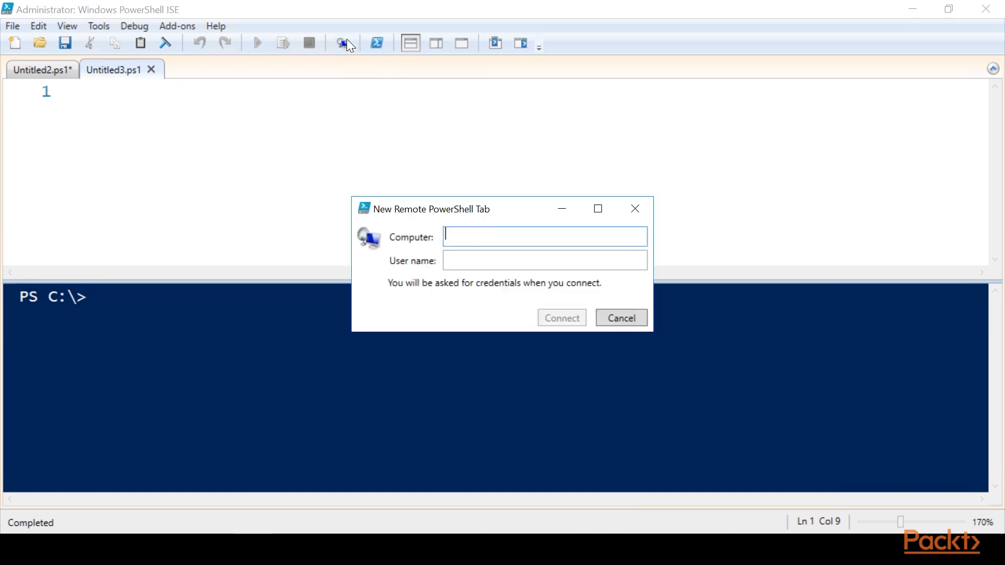
pyautogui.write('ap')
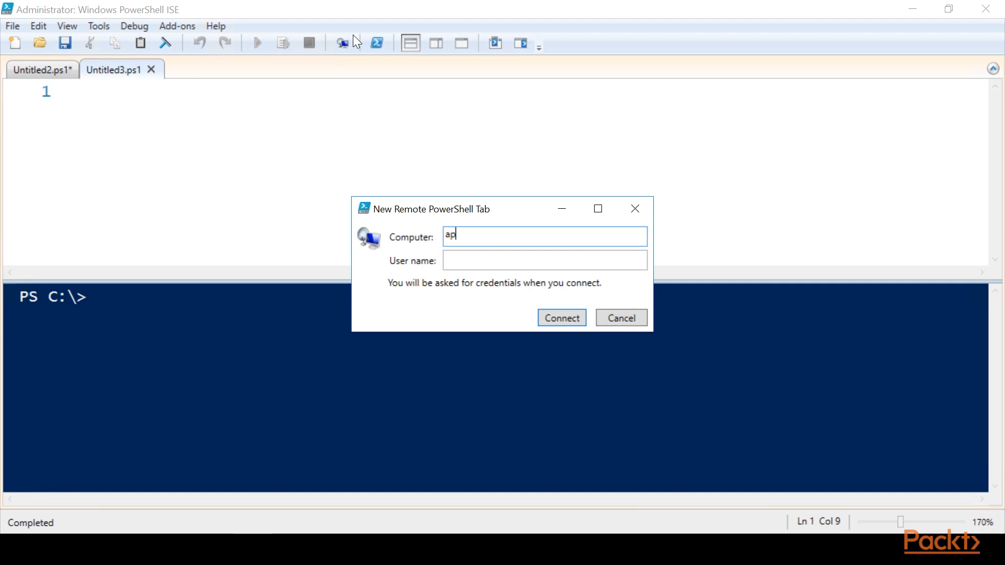
pyautogui.write('p')
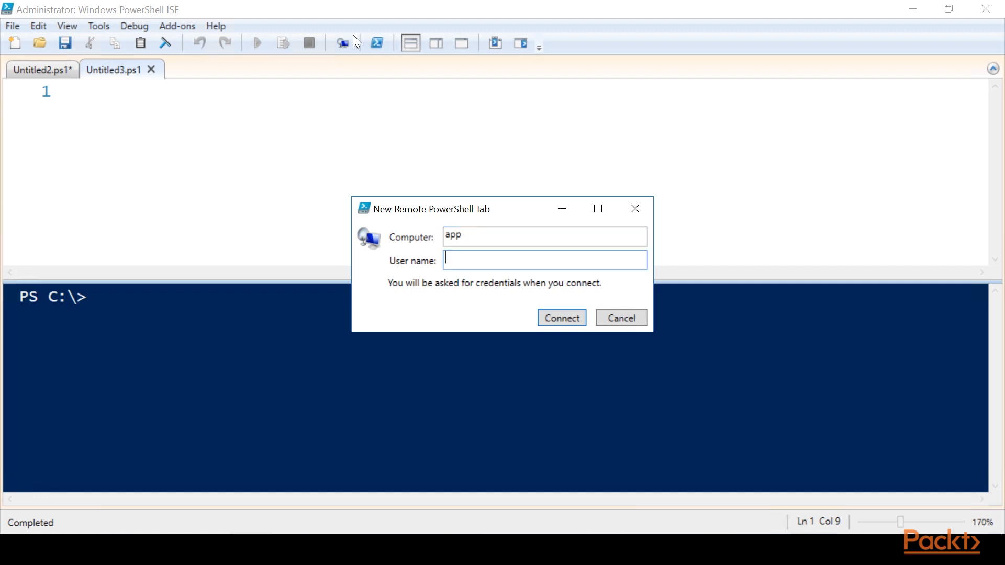
pyautogui.write('sysadmin')
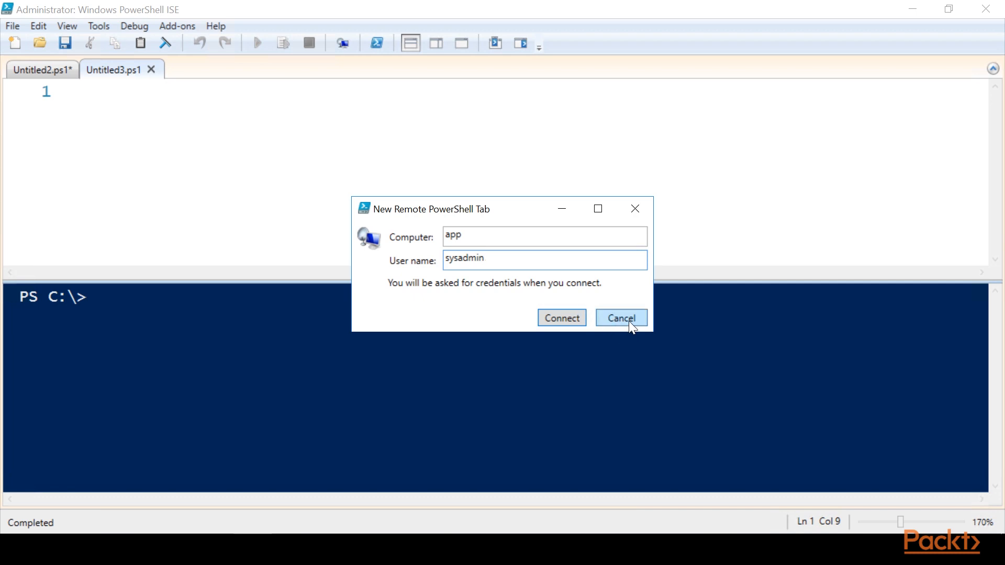
pyautogui.click(620, 318)
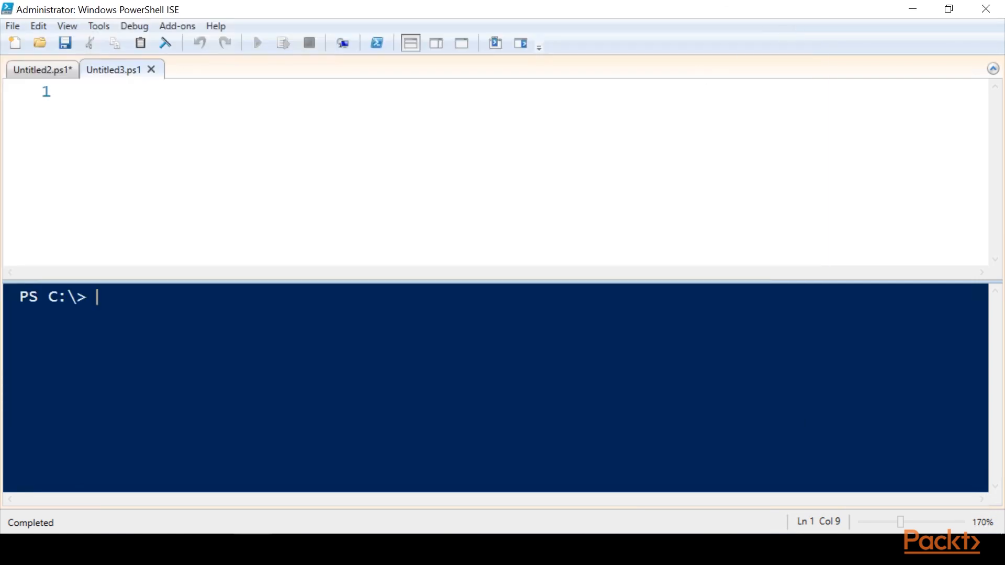
pyautogui.click(436, 43)
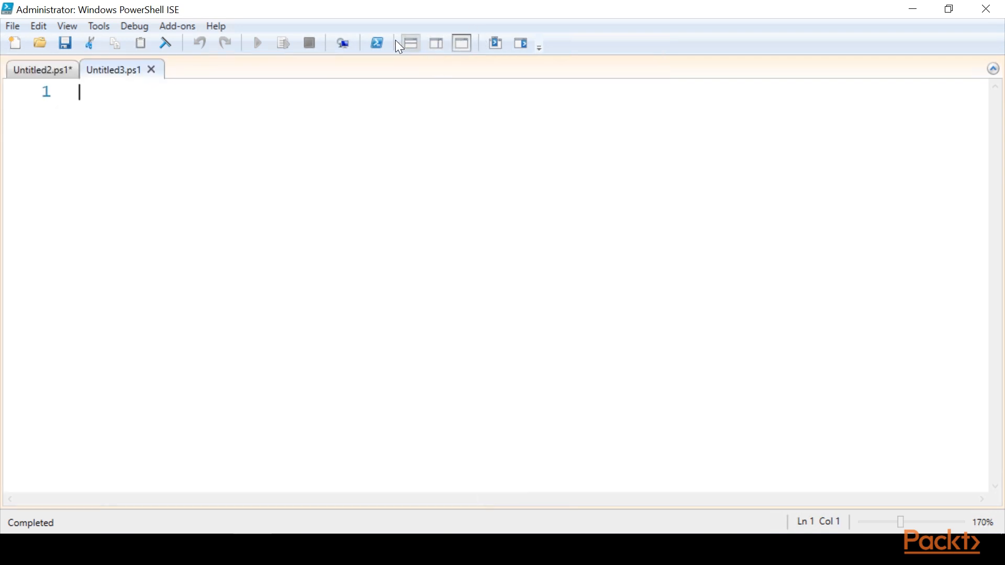
pyautogui.click(409, 43)
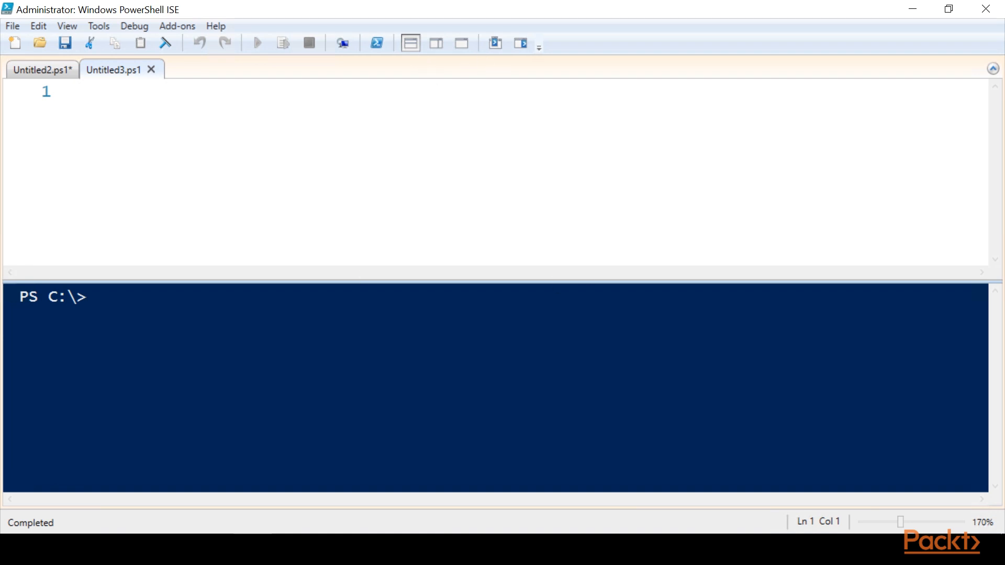
pyautogui.moveTo(520, 43)
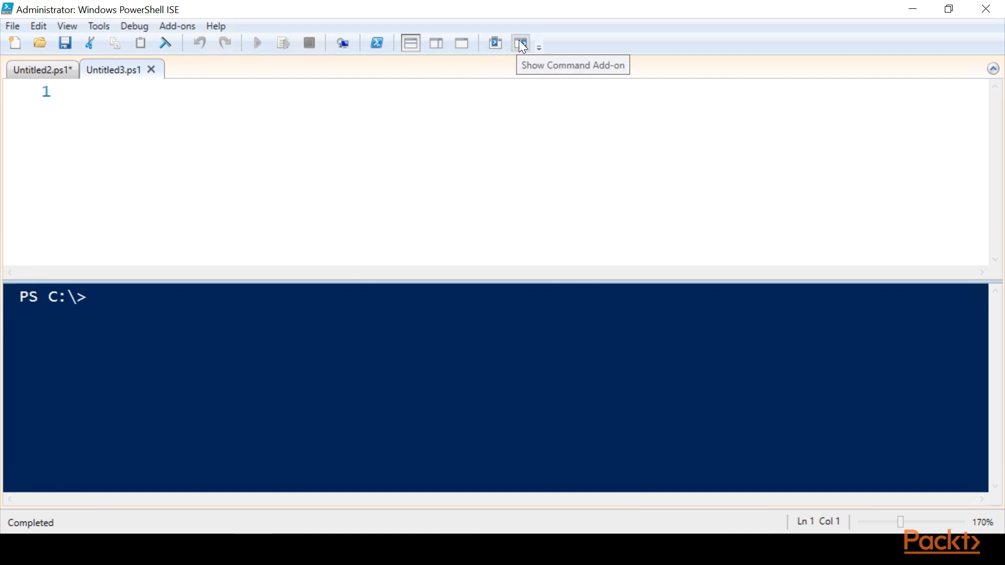
pyautogui.click(520, 43)
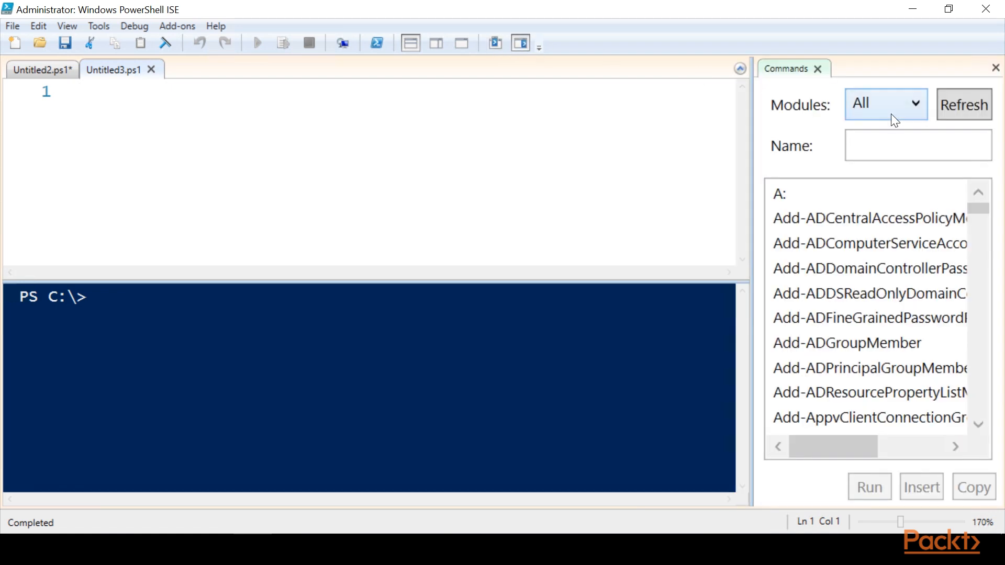
pyautogui.click(869, 367)
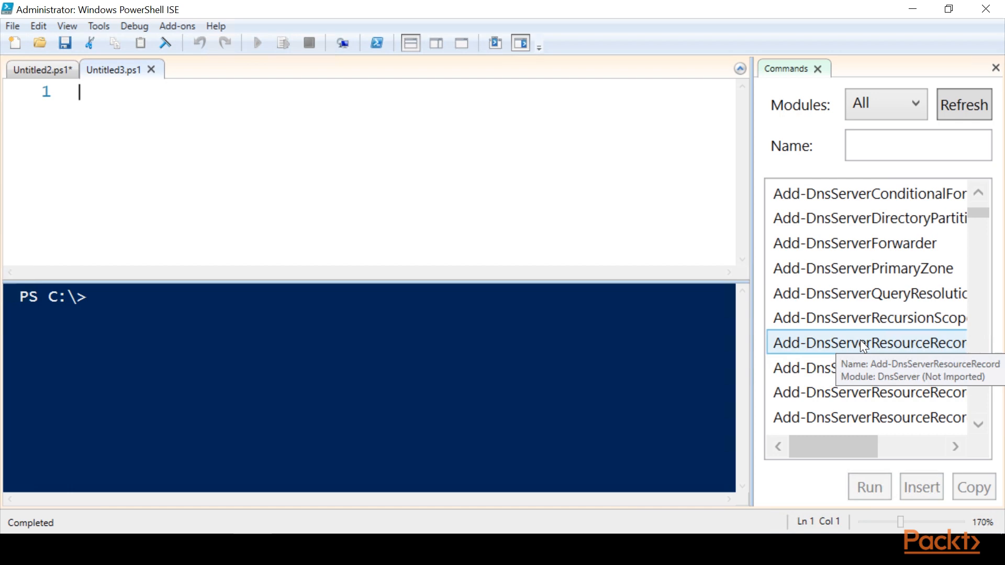
pyautogui.scroll(-3)
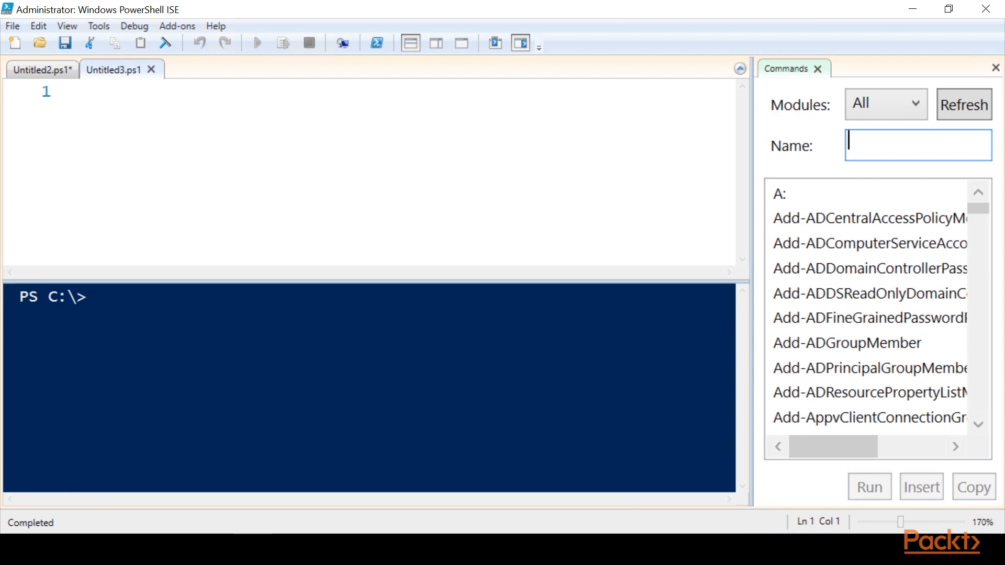
pyautogui.write('ad')
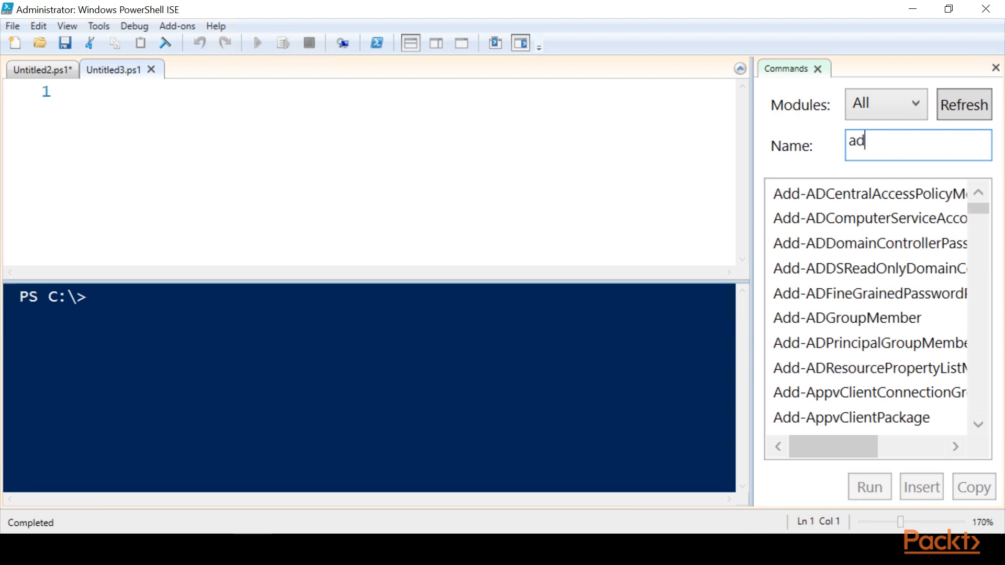
pyautogui.write('get-a')
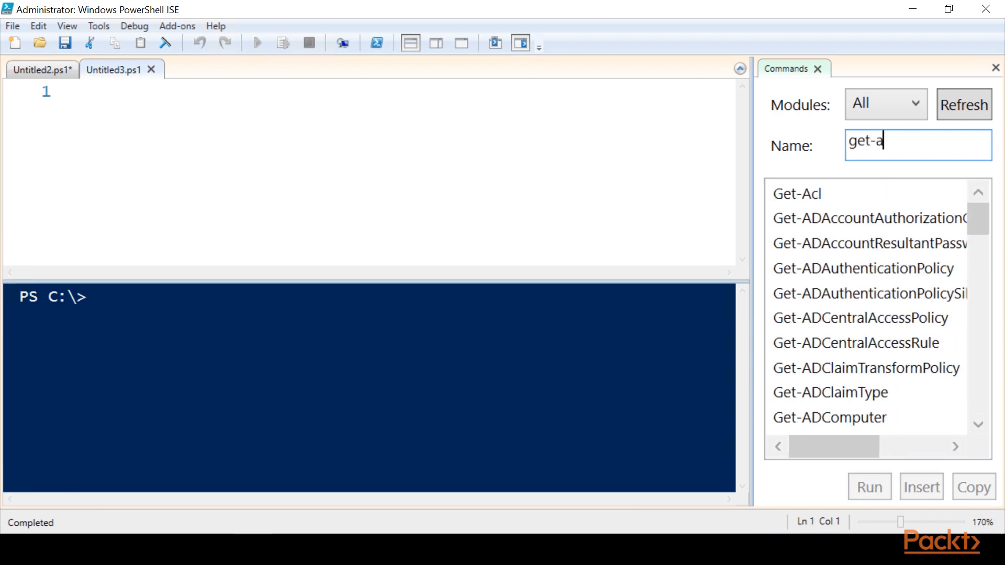
pyautogui.write('d')
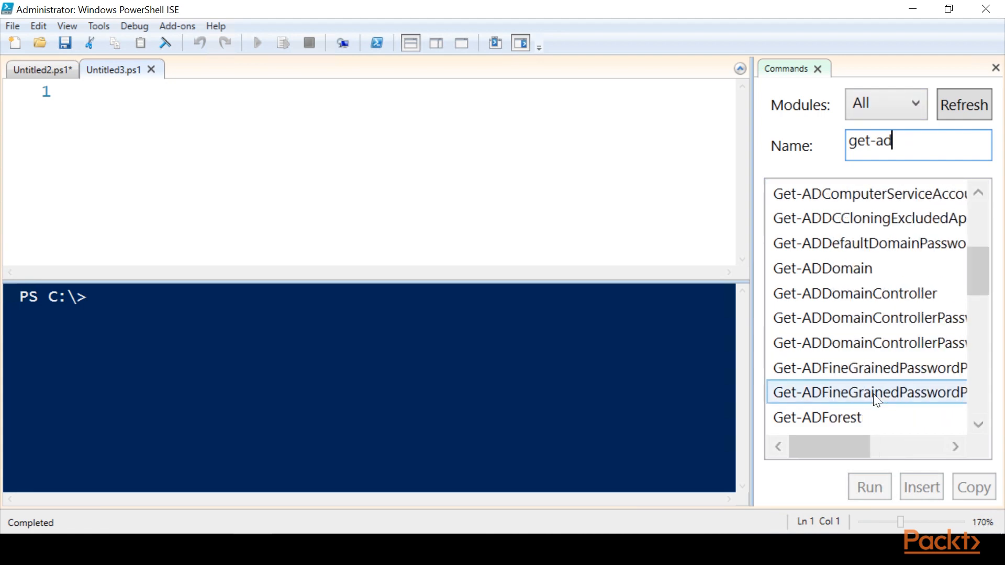
pyautogui.scroll(-3)
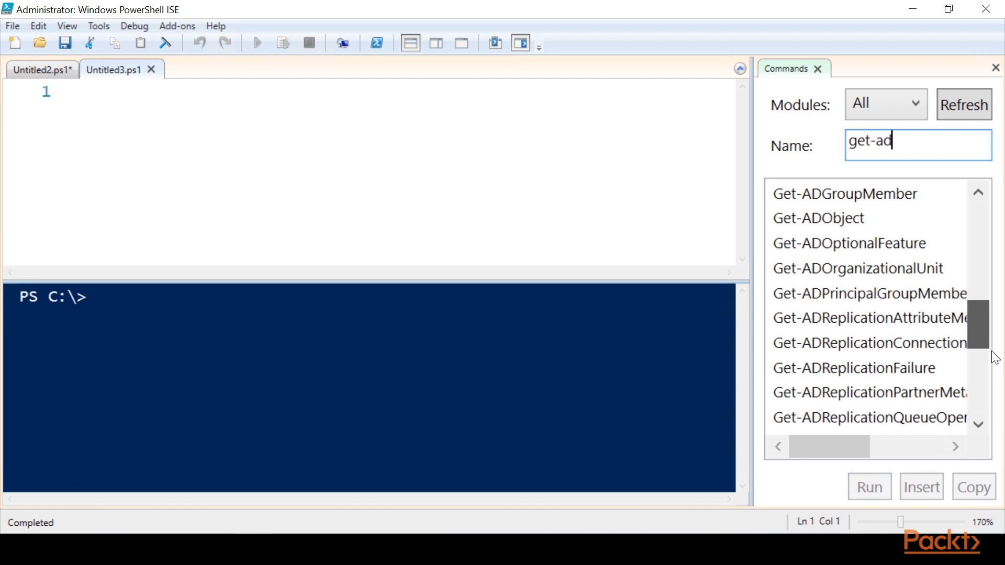
pyautogui.scroll(-3)
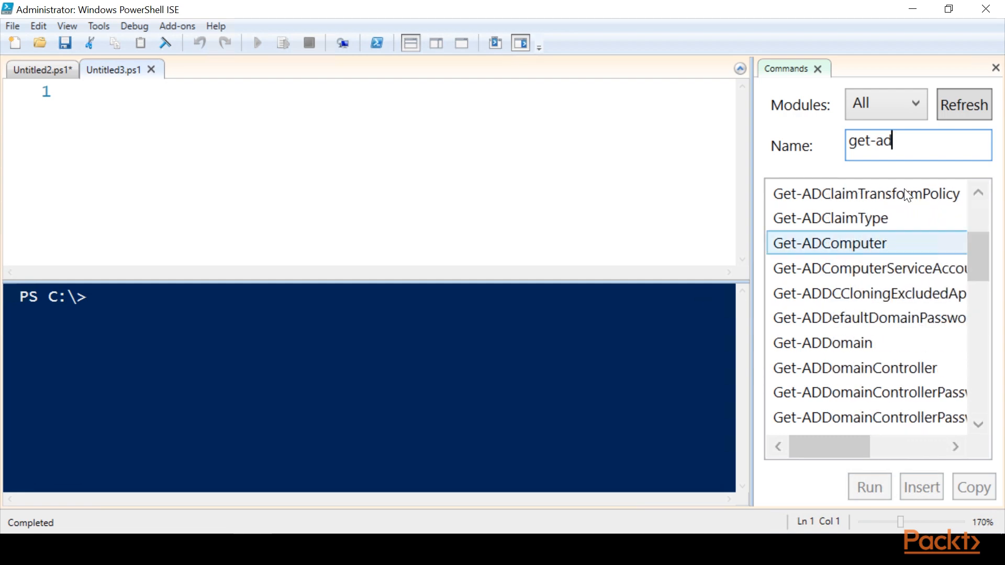
pyautogui.click(817, 69)
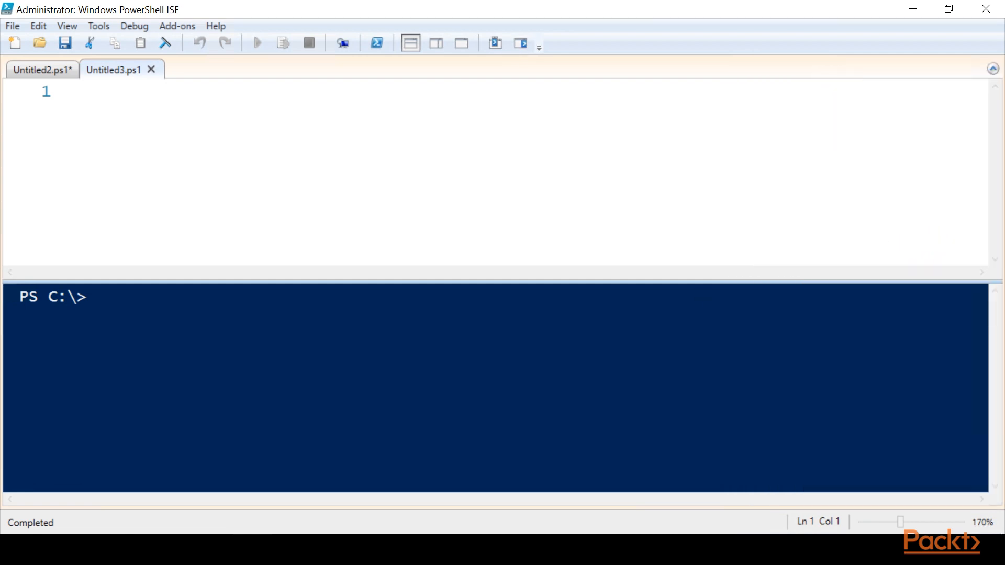
pyautogui.moveTo(520, 43)
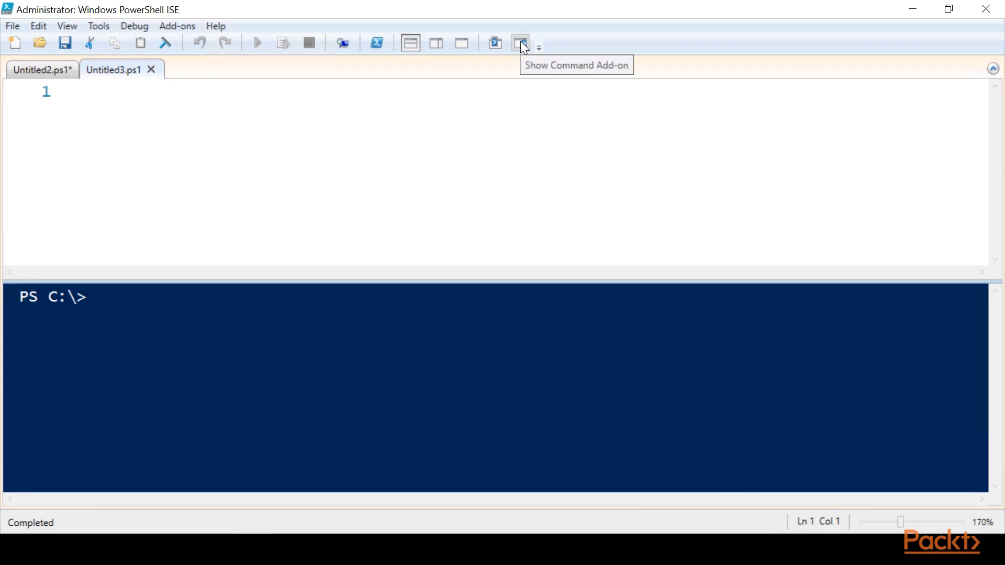
pyautogui.moveTo(218, 48)
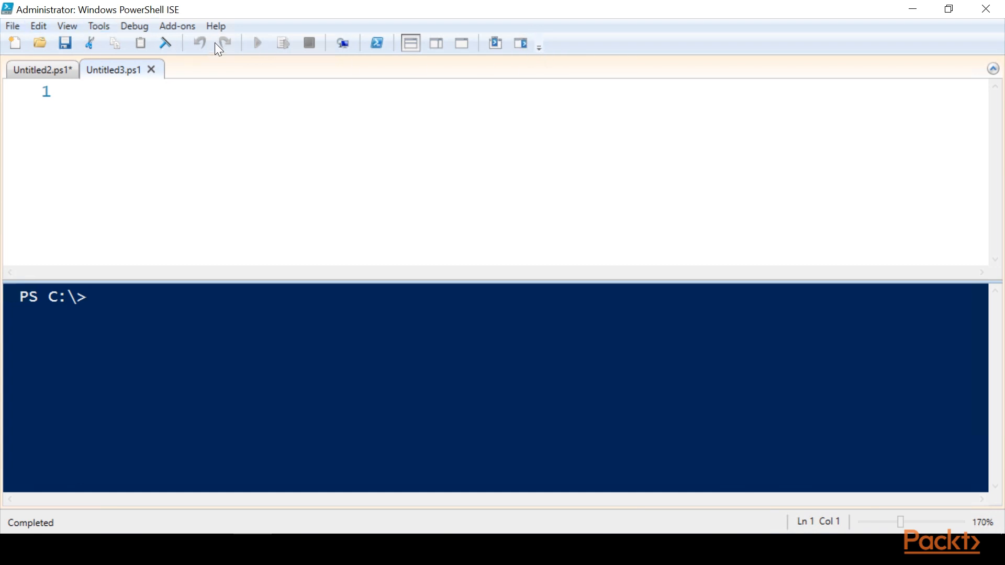
pyautogui.click(38, 26)
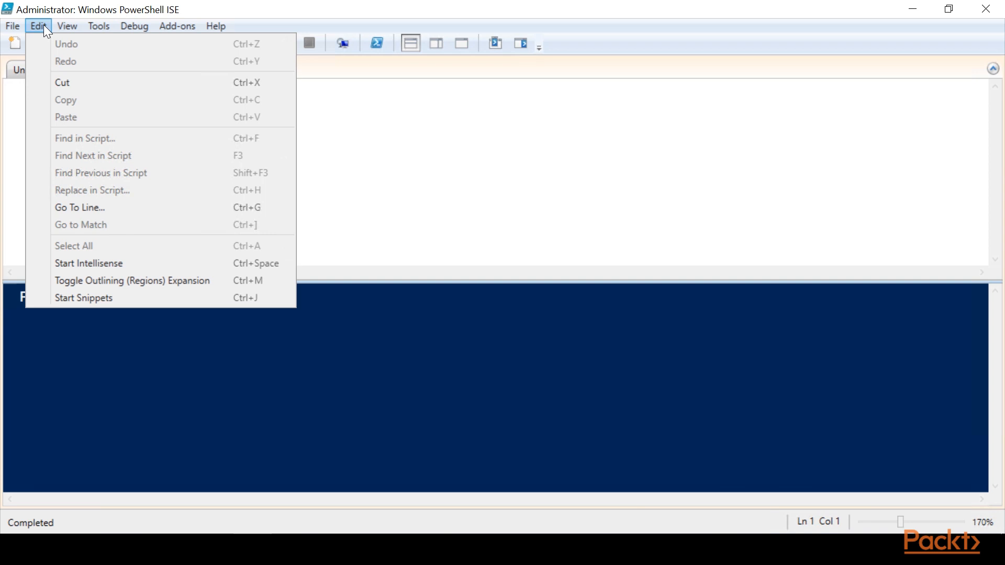
pyautogui.moveTo(93, 297)
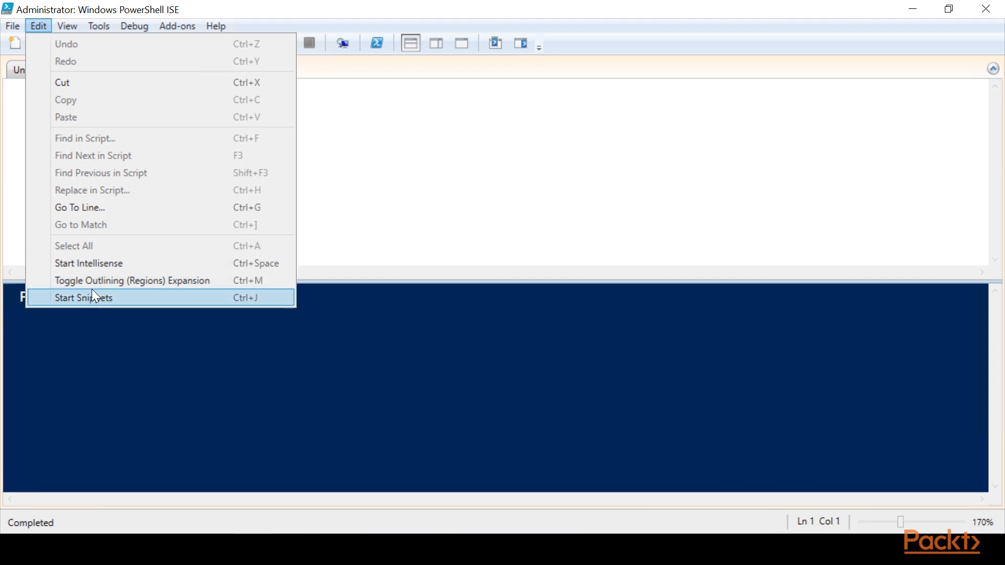
pyautogui.moveTo(256, 304)
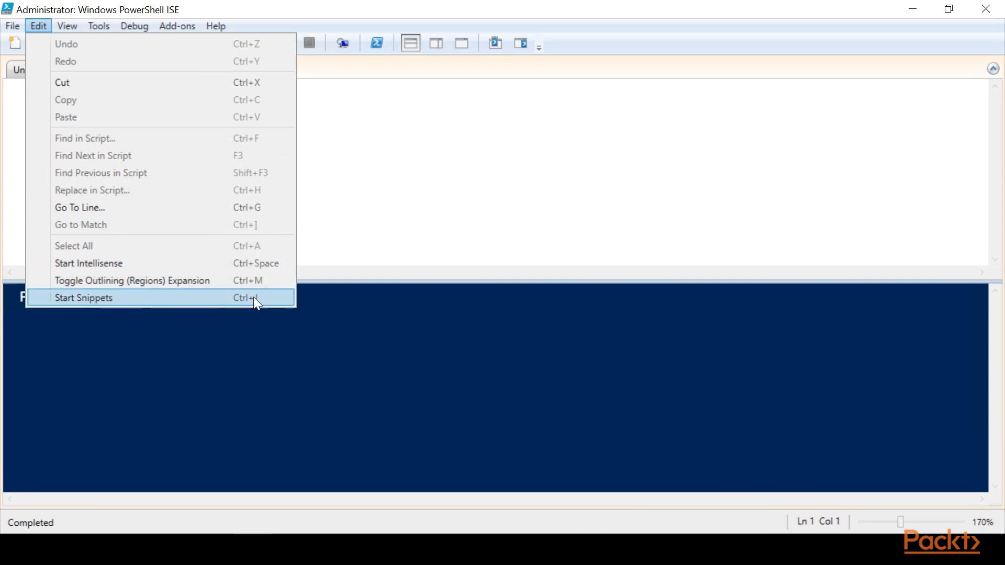
# Show the snippet list and switch to the Untitled3.ps1 tab
pyautogui.click(83, 297)
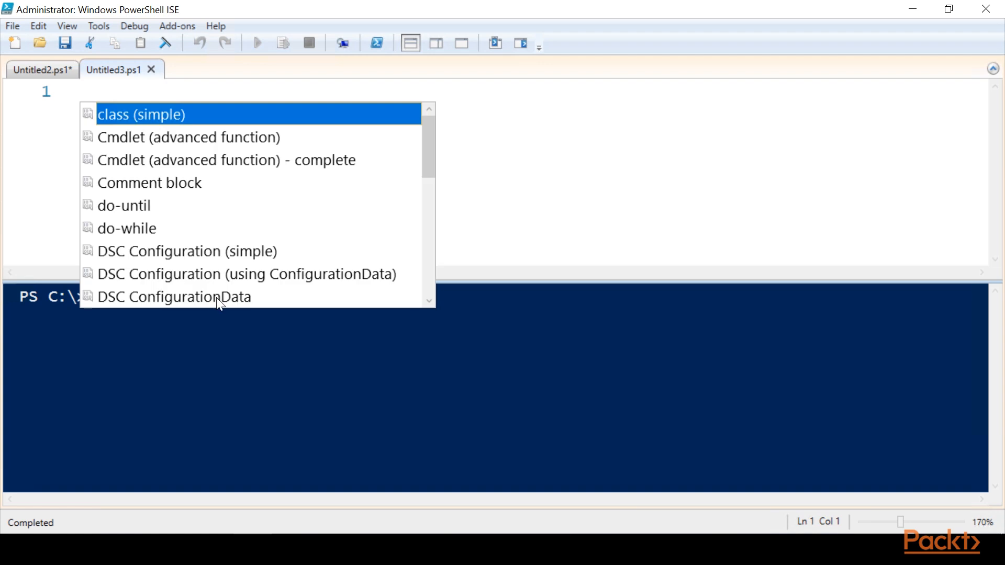
pyautogui.moveTo(142, 114)
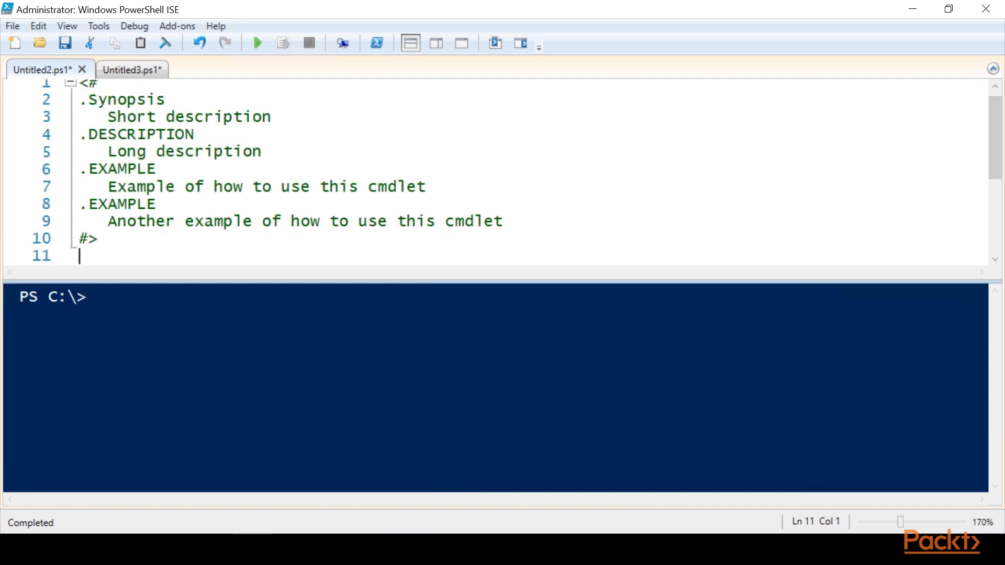
pyautogui.click(115, 69)
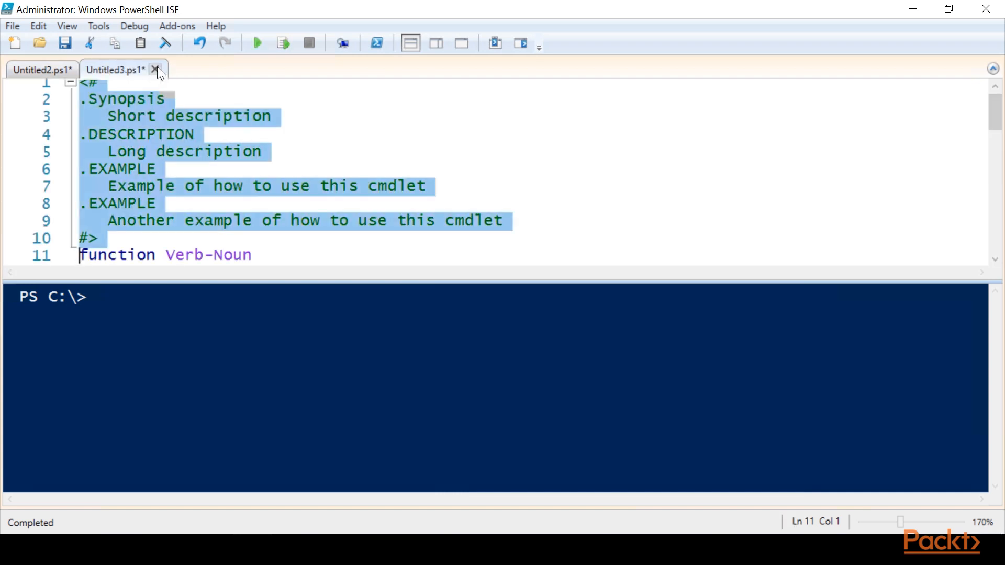
# Close Untitled3.ps1 and replace the Synopsis text in Untitled2 with 'synopsis'
pyautogui.click(155, 69)
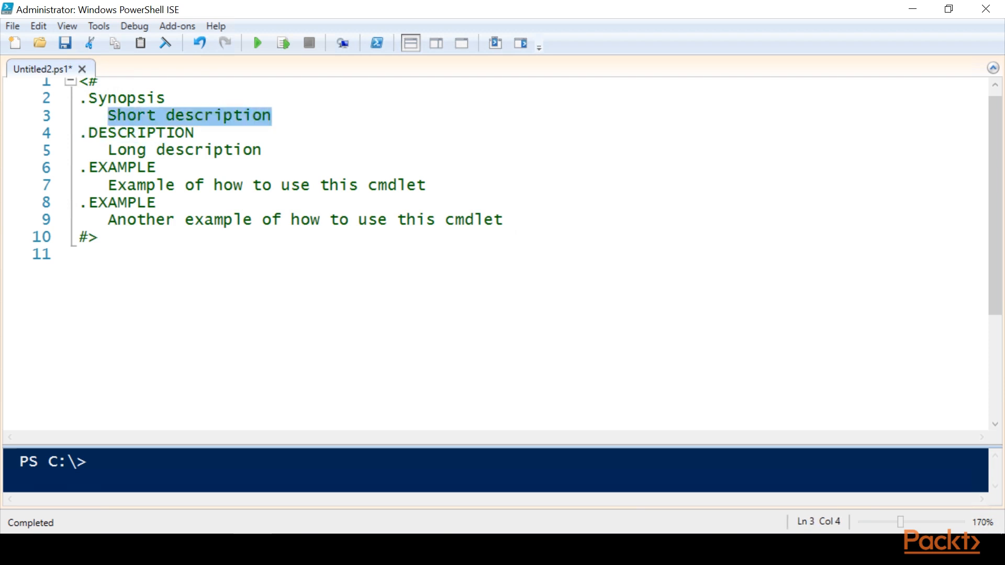
pyautogui.write('sy')
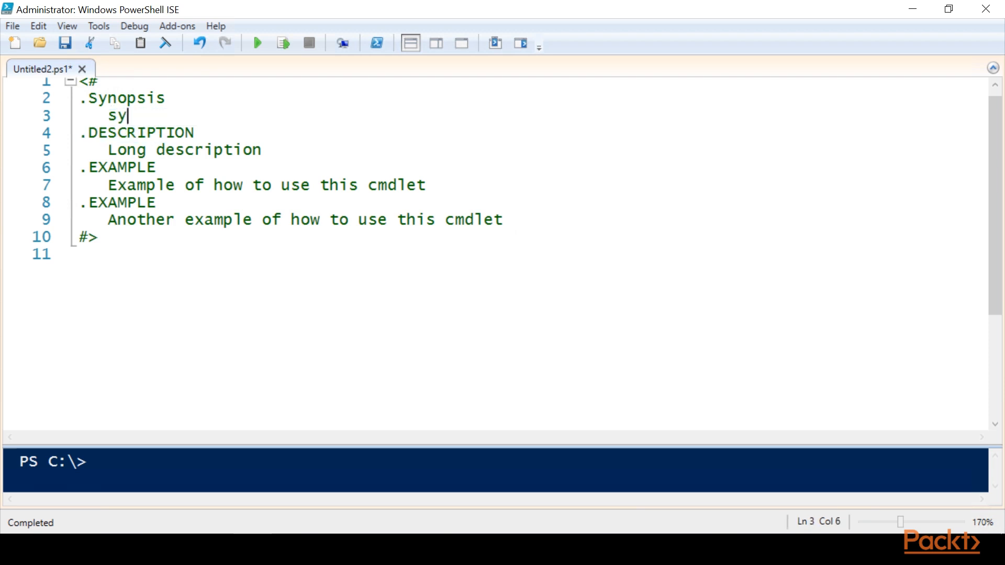
pyautogui.write('nopsis')
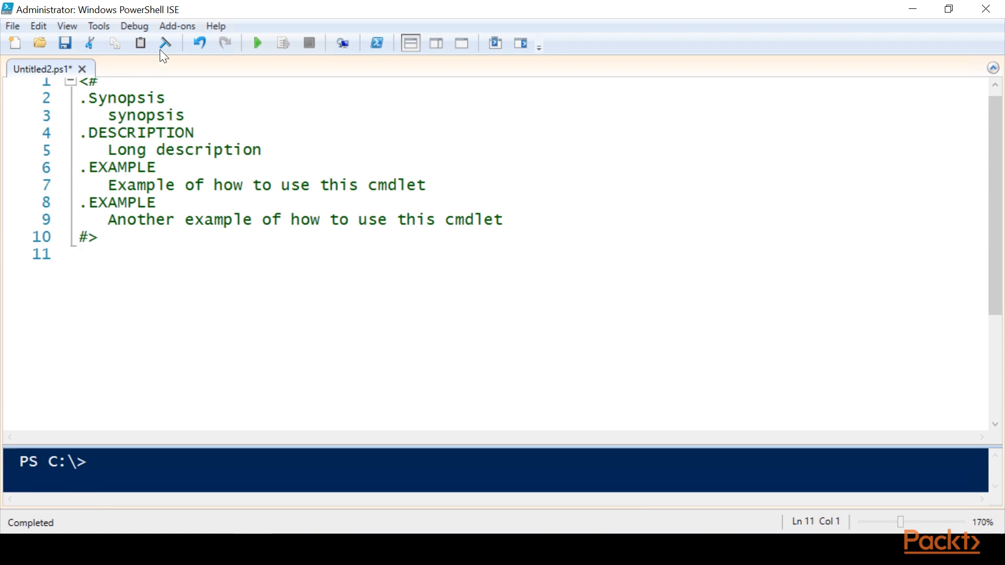
# Insert the advanced function snippet from the Edit menu's snippet list and scroll to the top
pyautogui.click(37, 25)
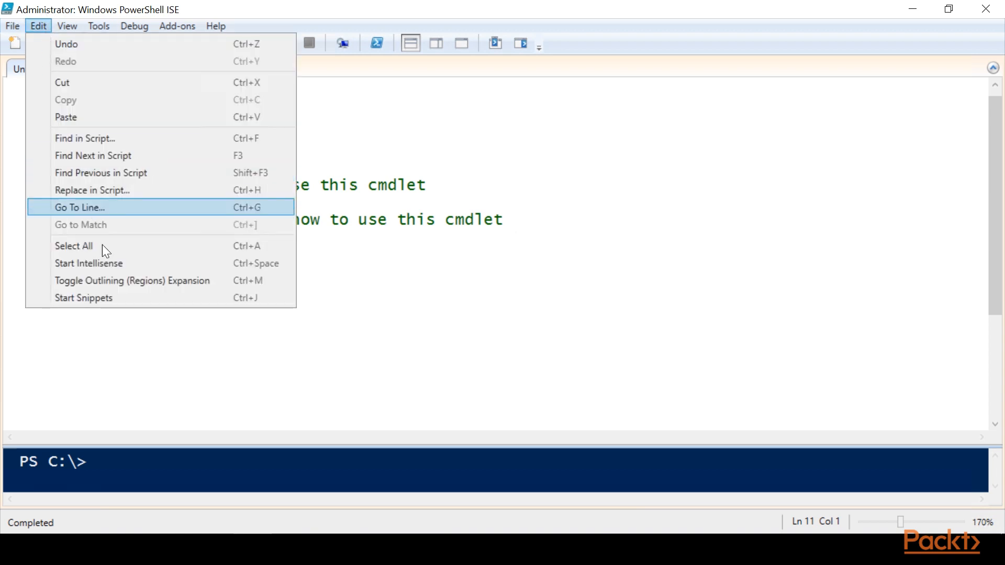
pyautogui.moveTo(154, 298)
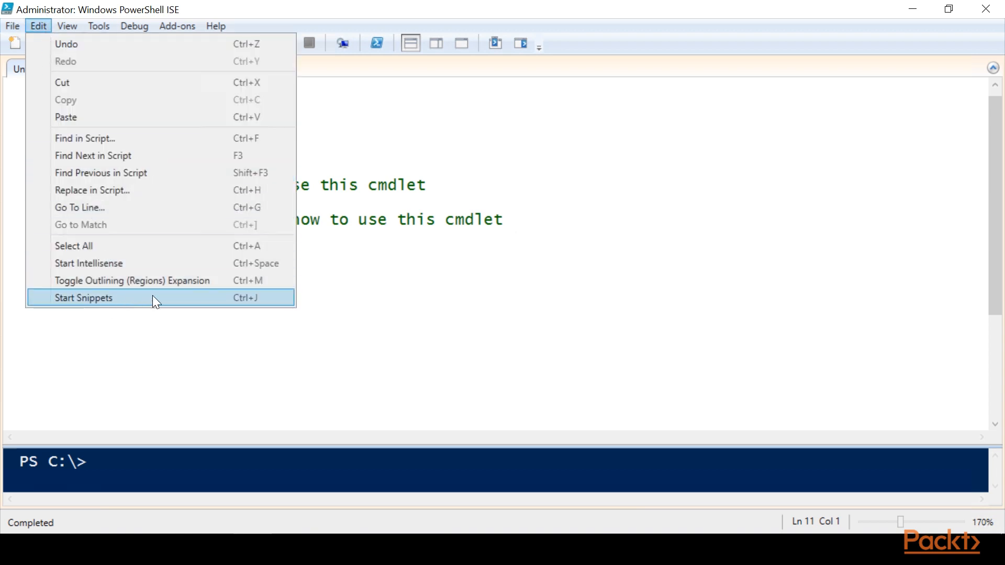
pyautogui.click(83, 297)
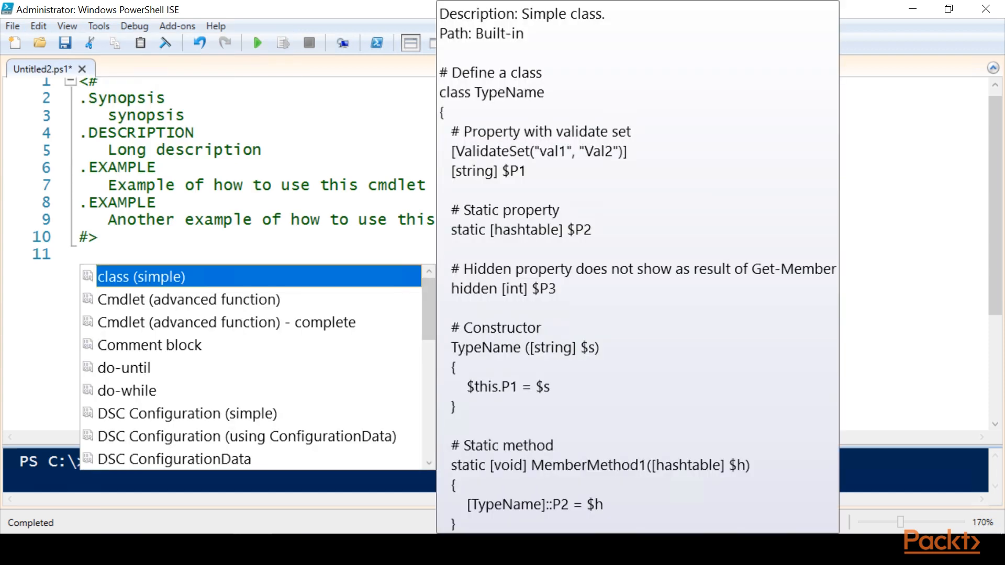
pyautogui.click(188, 299)
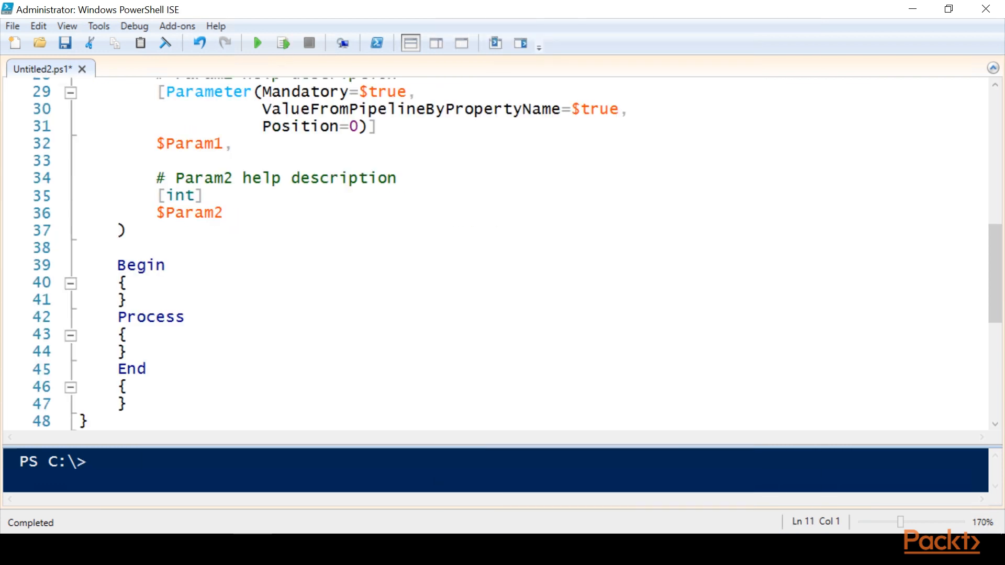
pyautogui.scroll(3)
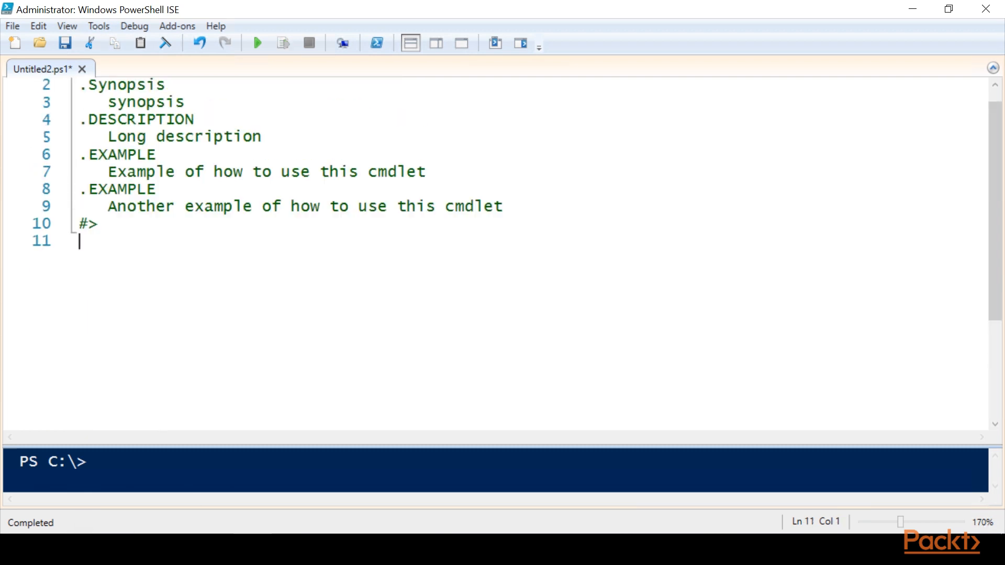
pyautogui.scroll(3)
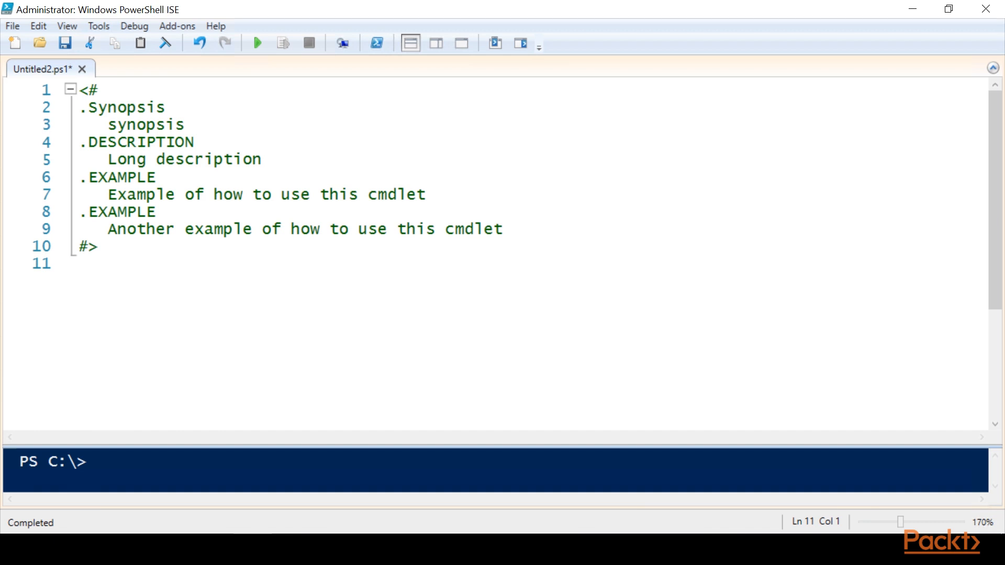
# Type 'Get-ADUser -Filter * -pr emailaddress | ?' with Tab completion
pyautogui.write('get')
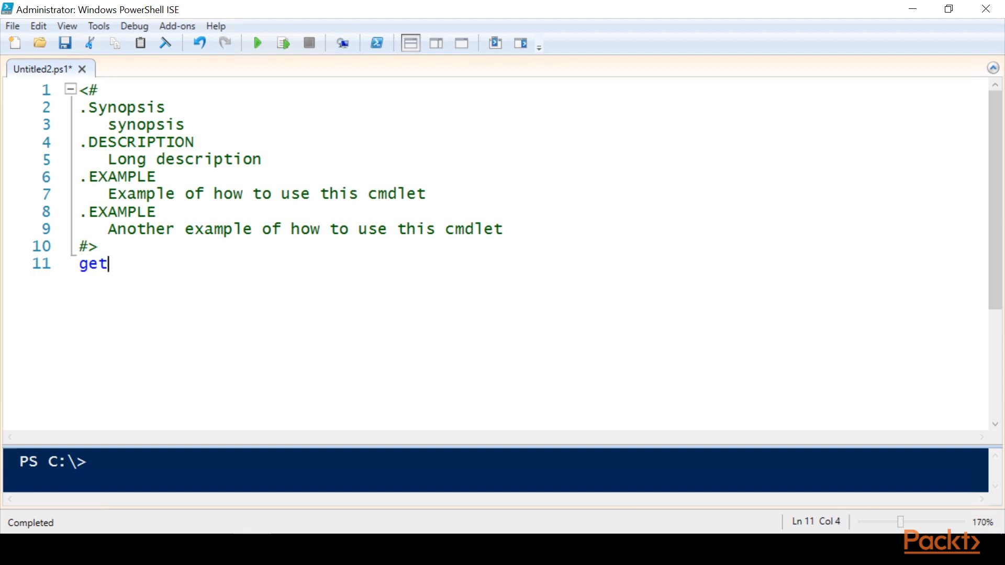
pyautogui.write('-aduser')
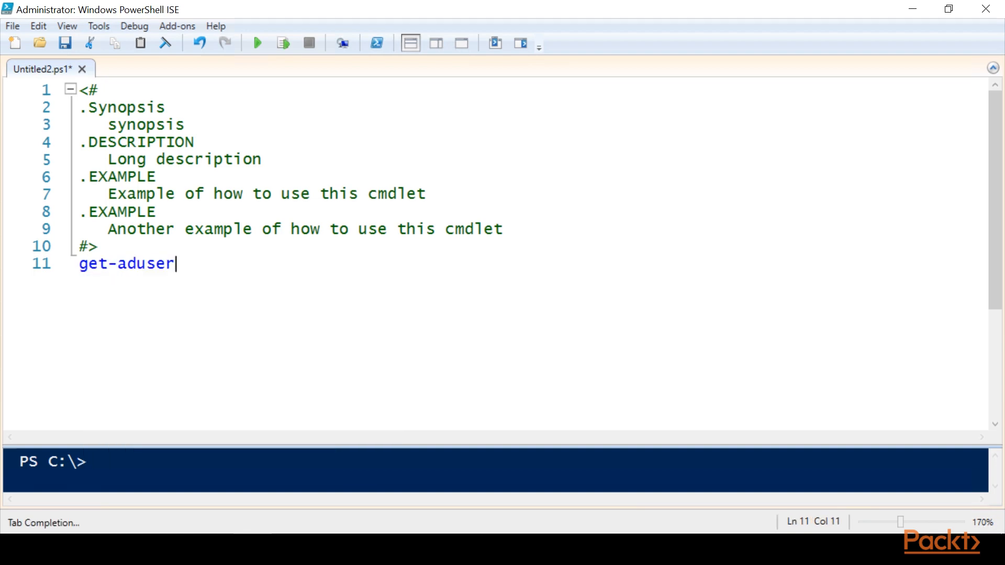
pyautogui.press('Tab')
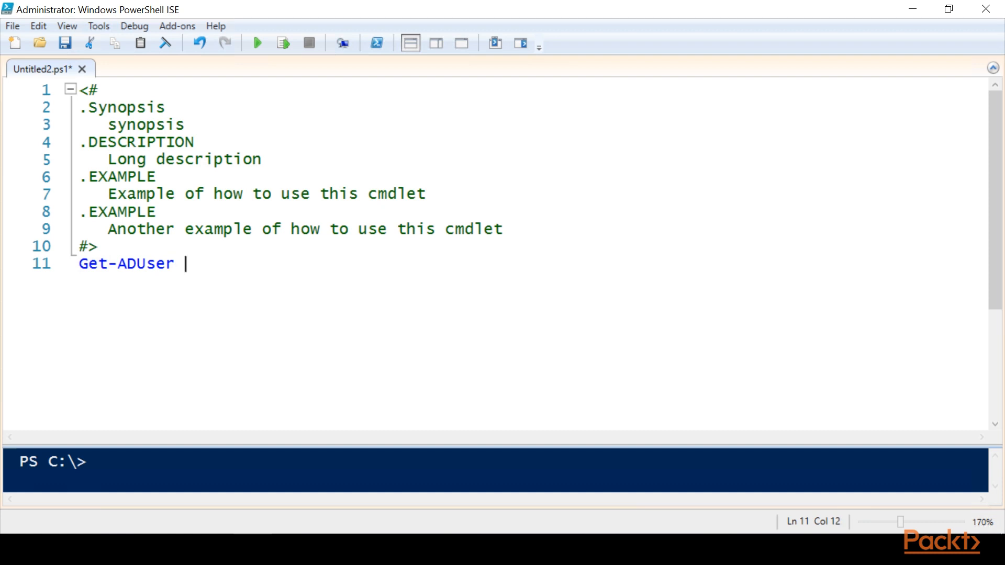
pyautogui.write('-f')
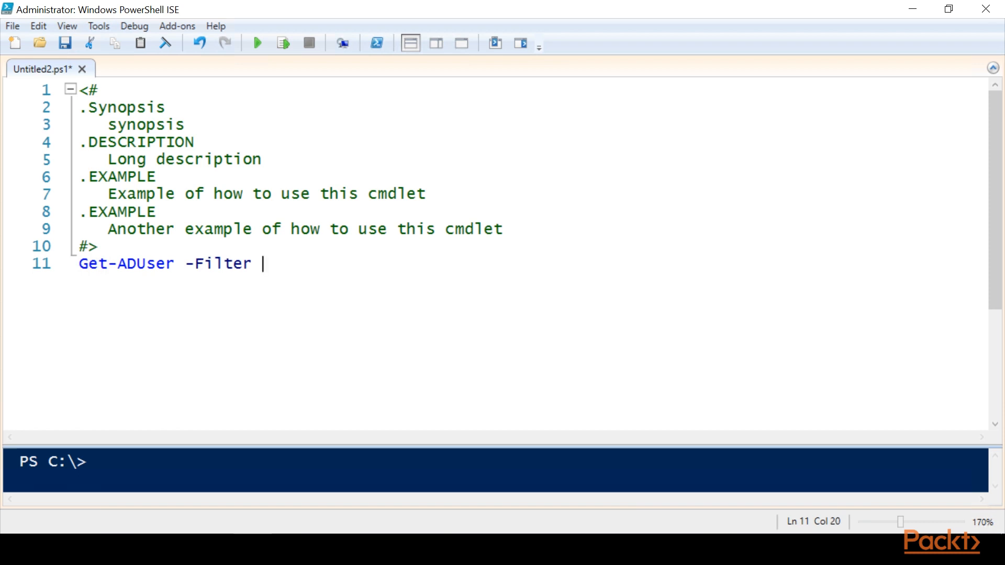
pyautogui.write('*')
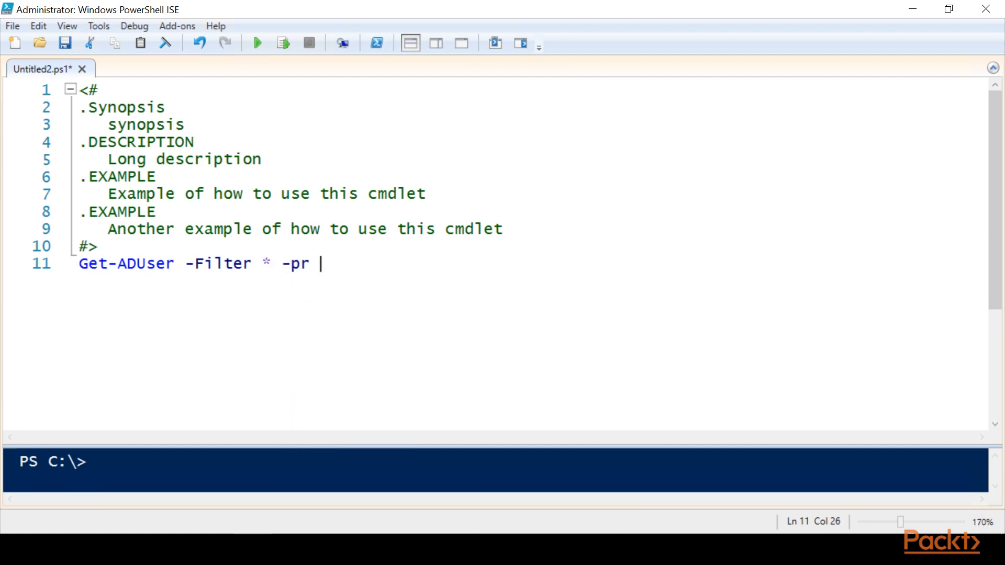
pyautogui.write('emailaddre')
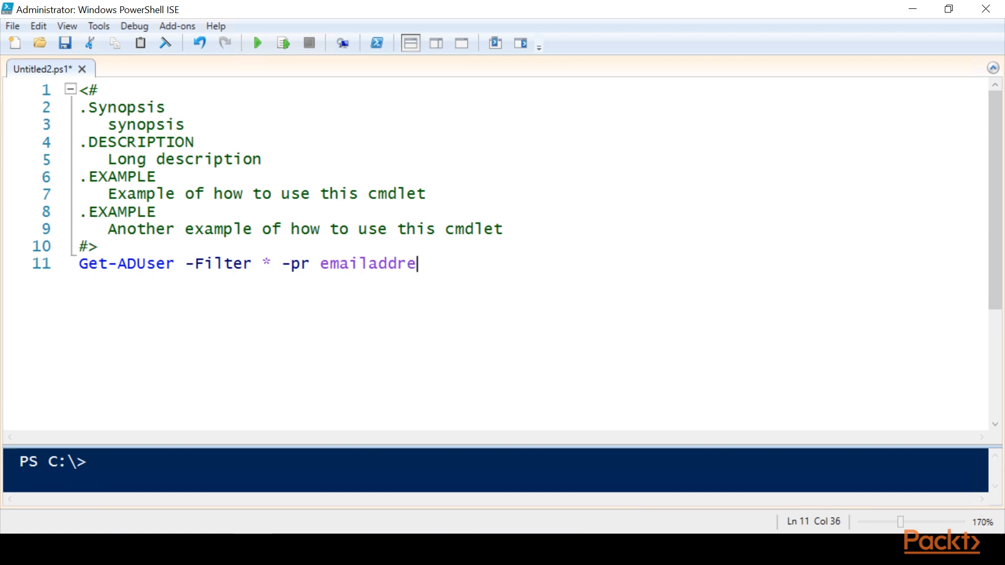
pyautogui.write('ss | ?')
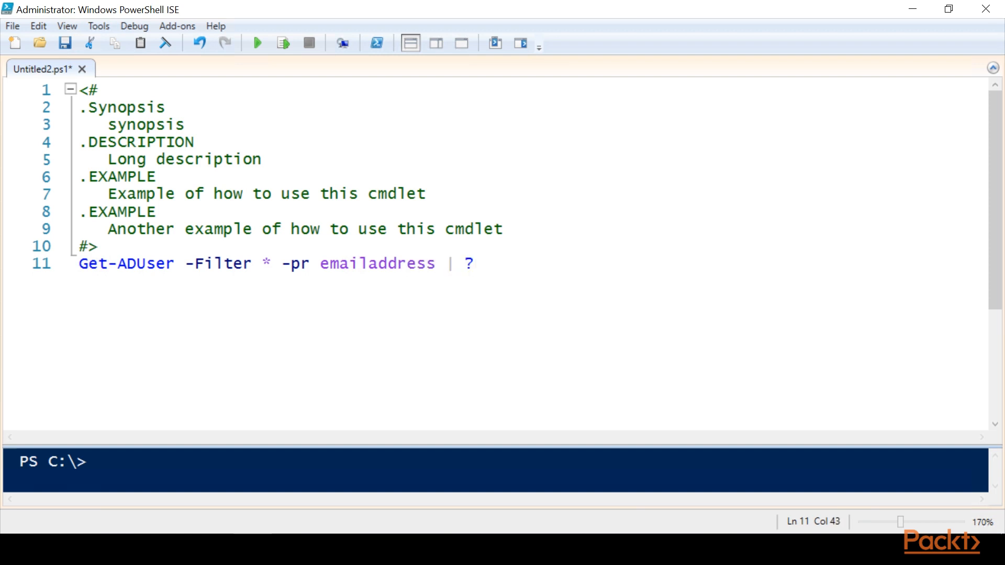
# Finish the pipeline with 'emailaddress -ne $null | select name, emailaddress'
pyautogui.write('emailadd')
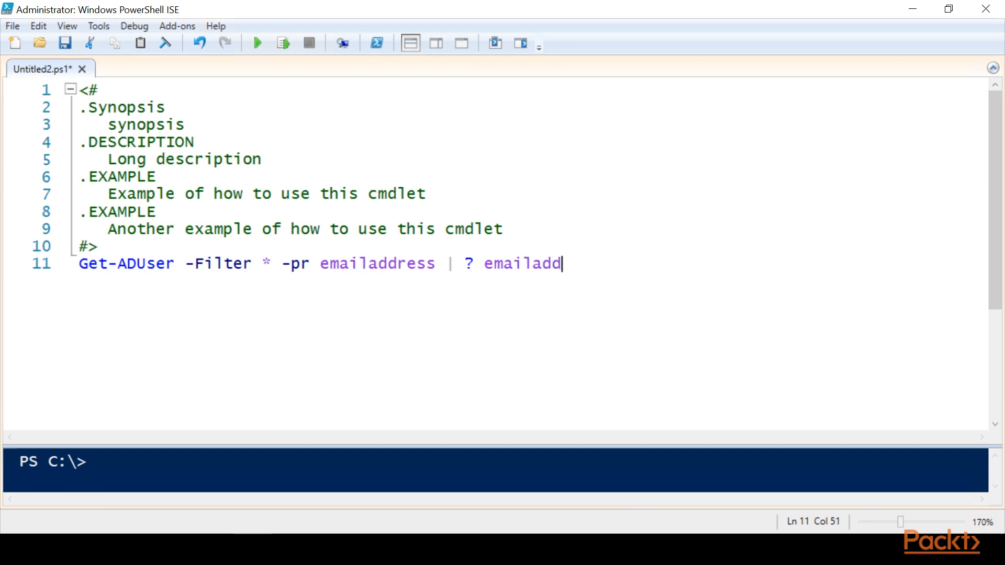
pyautogui.write('ress -ne')
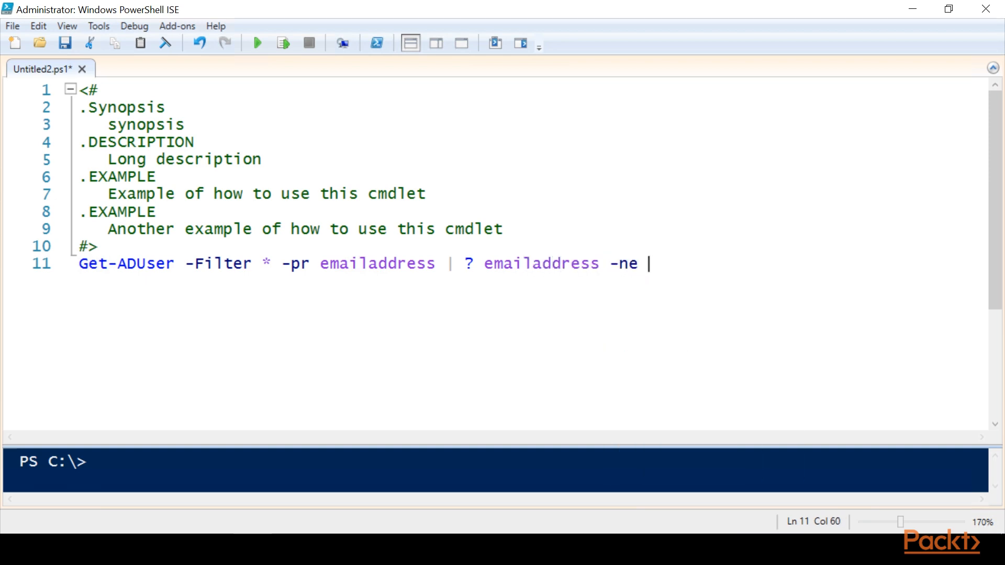
pyautogui.write('$null')
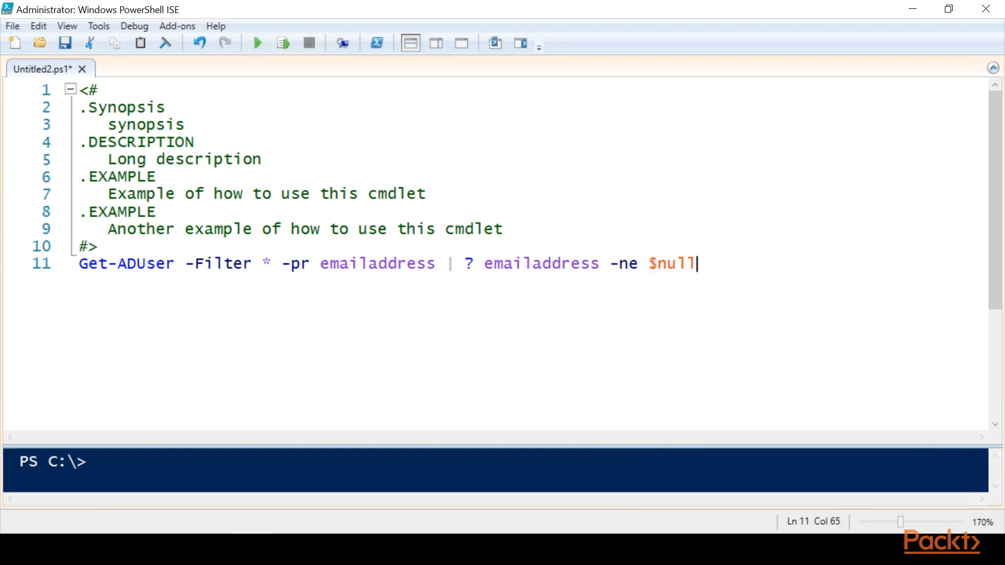
pyautogui.write('| select n')
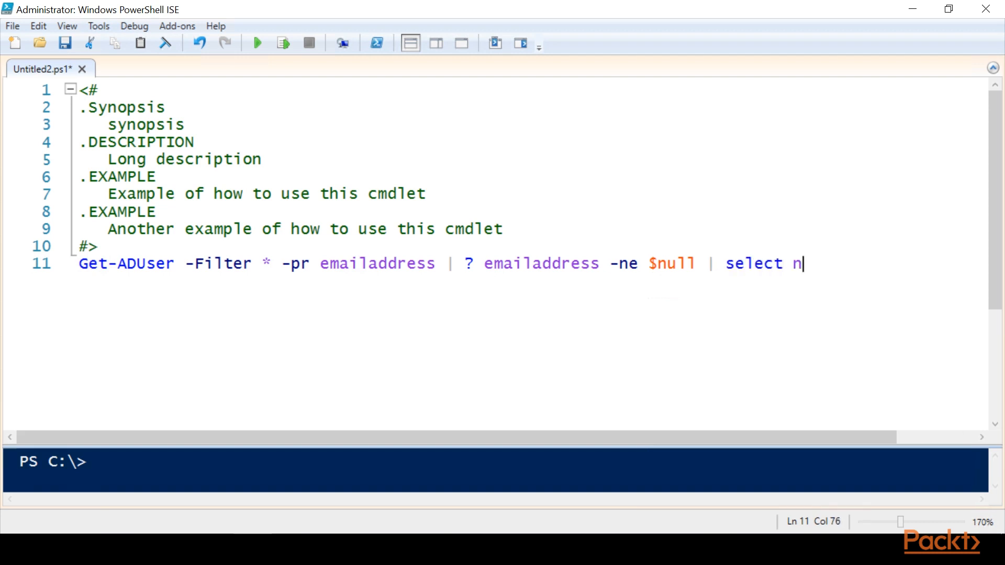
pyautogui.write('ame, emaila')
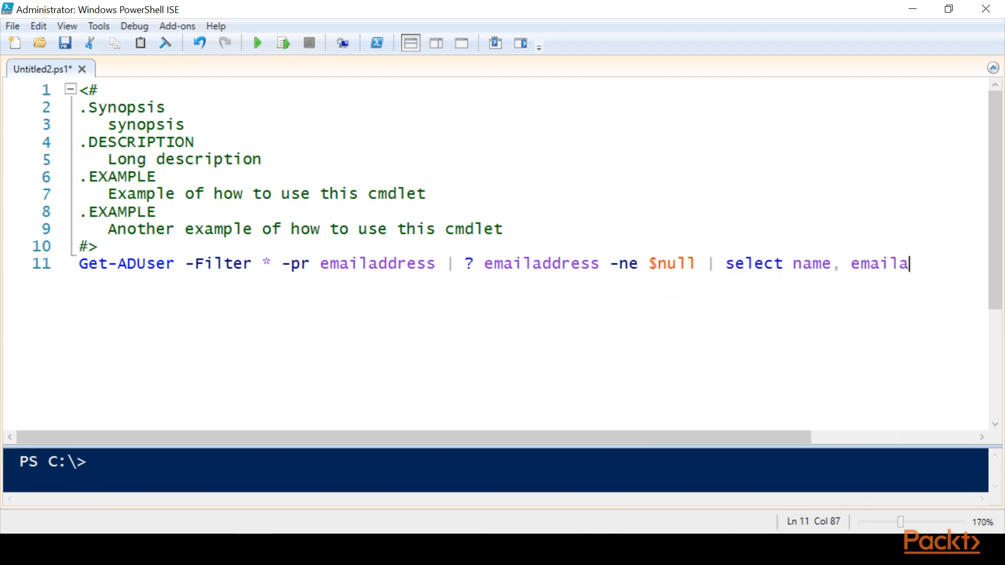
pyautogui.write('ddress')
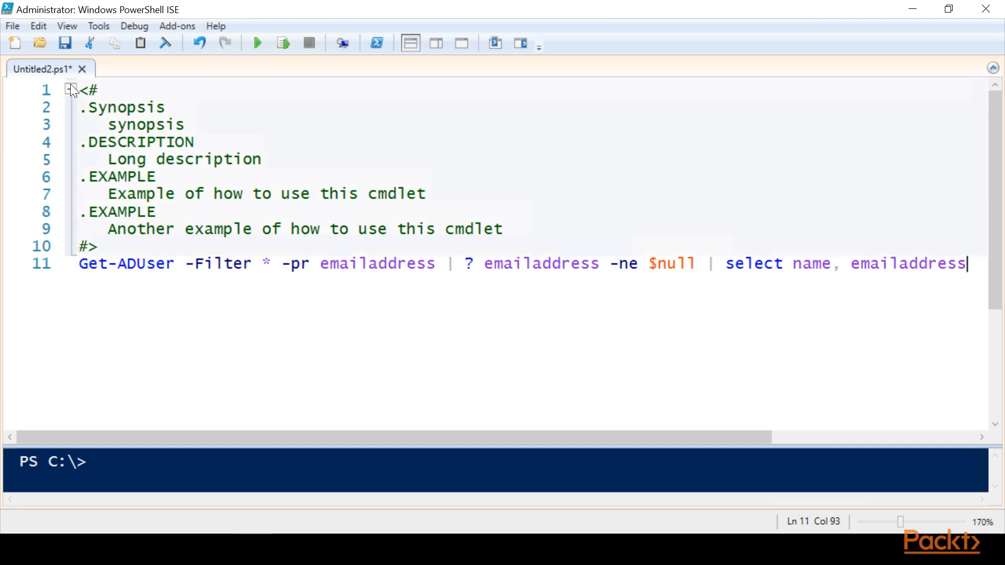
# Collapse the help block, run the script listing six users' emails, then select -pr
pyautogui.click(71, 89)
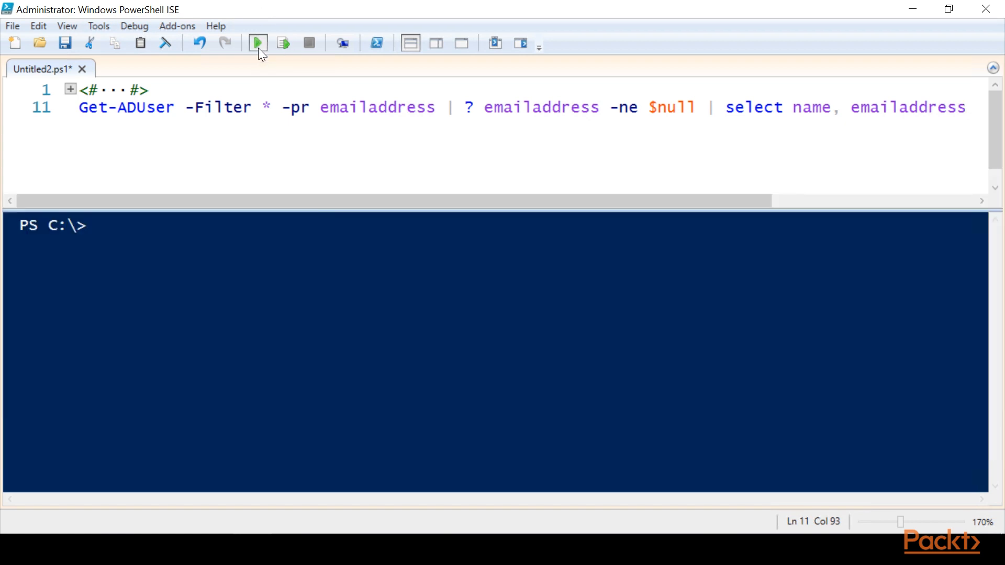
pyautogui.click(257, 43)
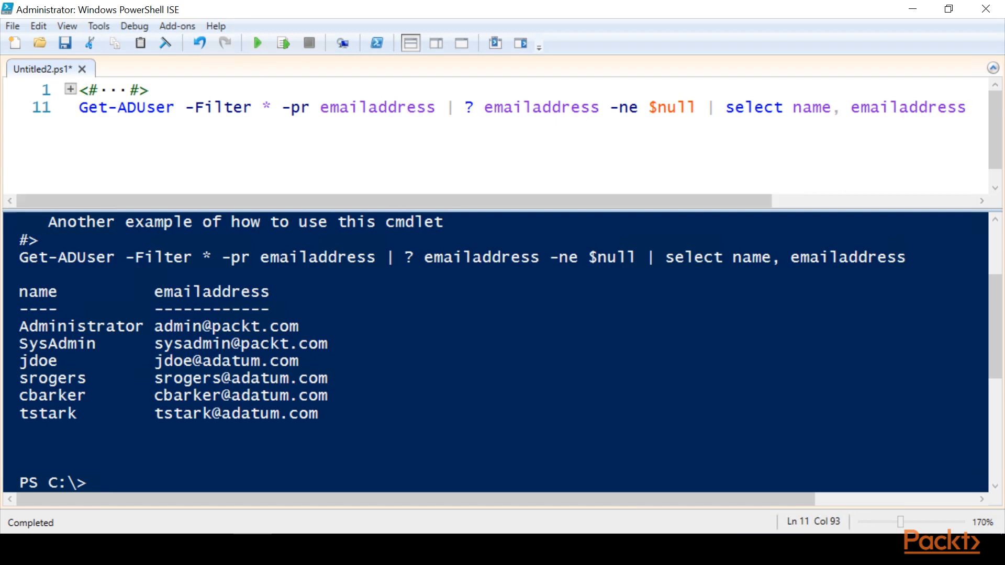
pyautogui.click(314, 106)
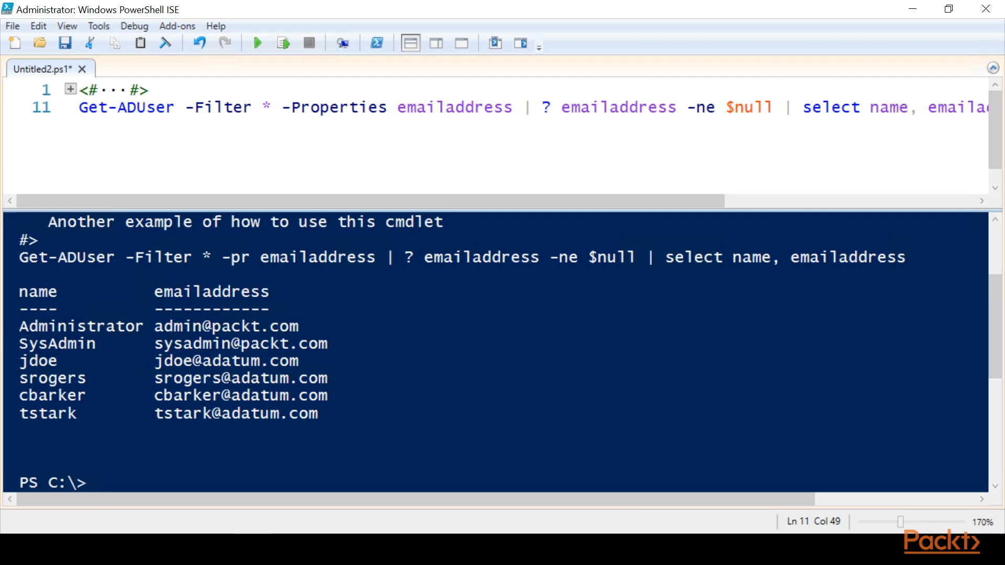
# Split the pipeline onto three lines and expand ? to Where-Object and select to Select-Object
pyautogui.press('Backspace')
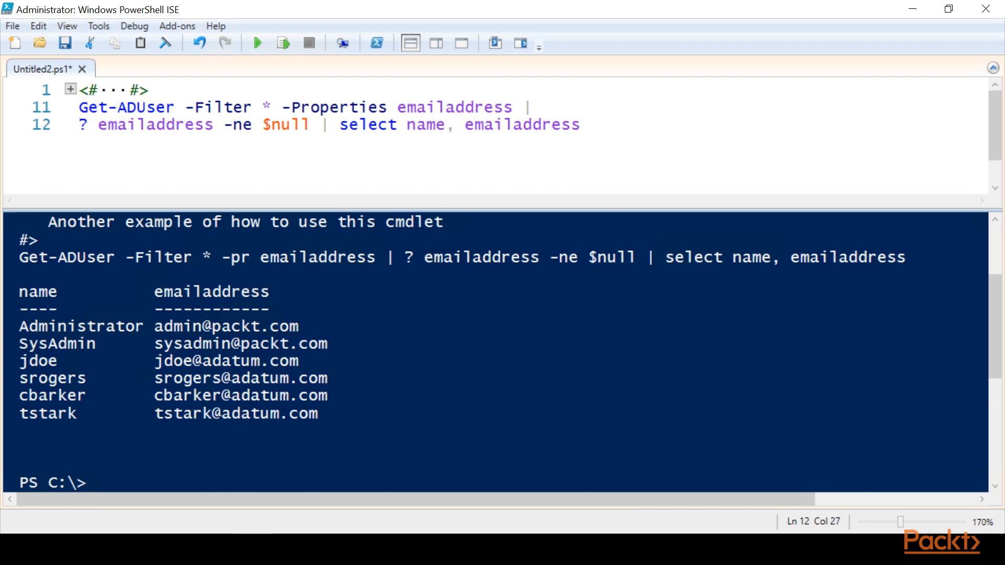
pyautogui.press('Enter')
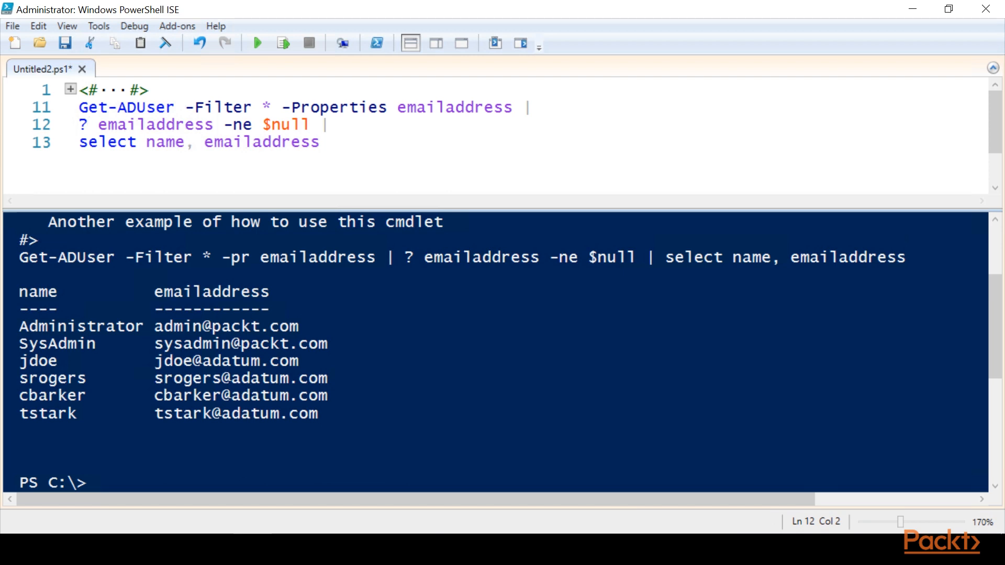
pyautogui.write('where-')
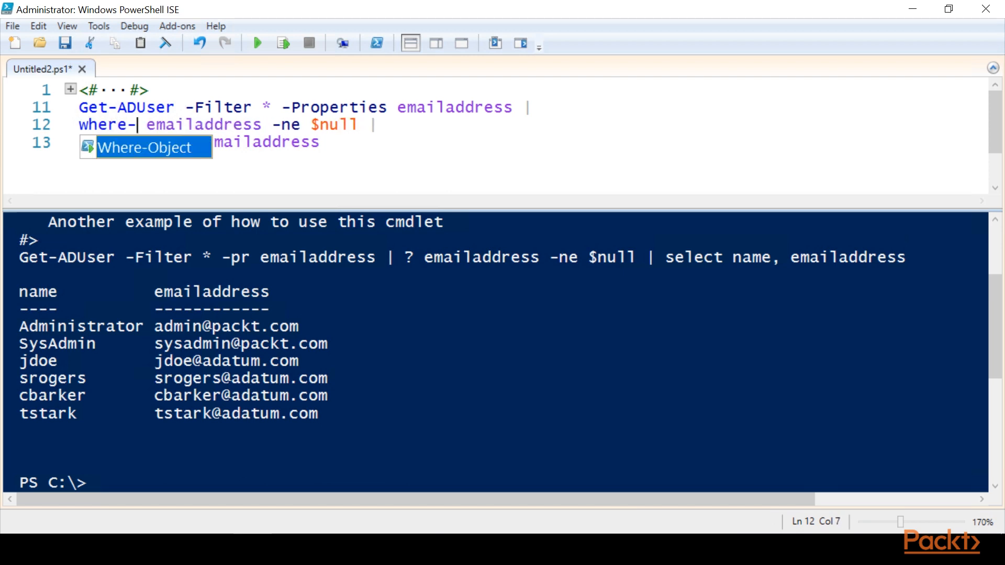
pyautogui.press('Tab')
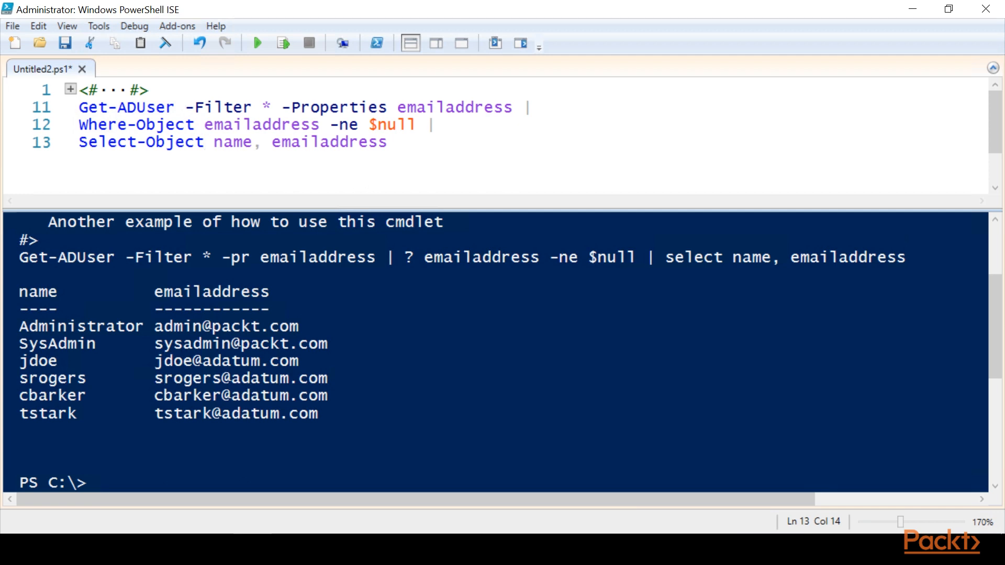
pyautogui.click(205, 142)
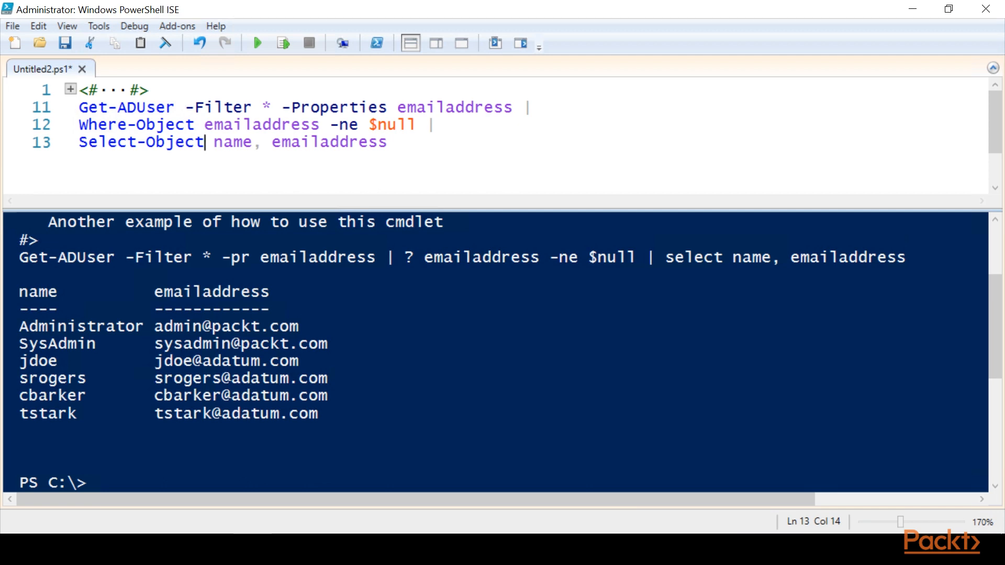
pyautogui.moveTo(612, 212)
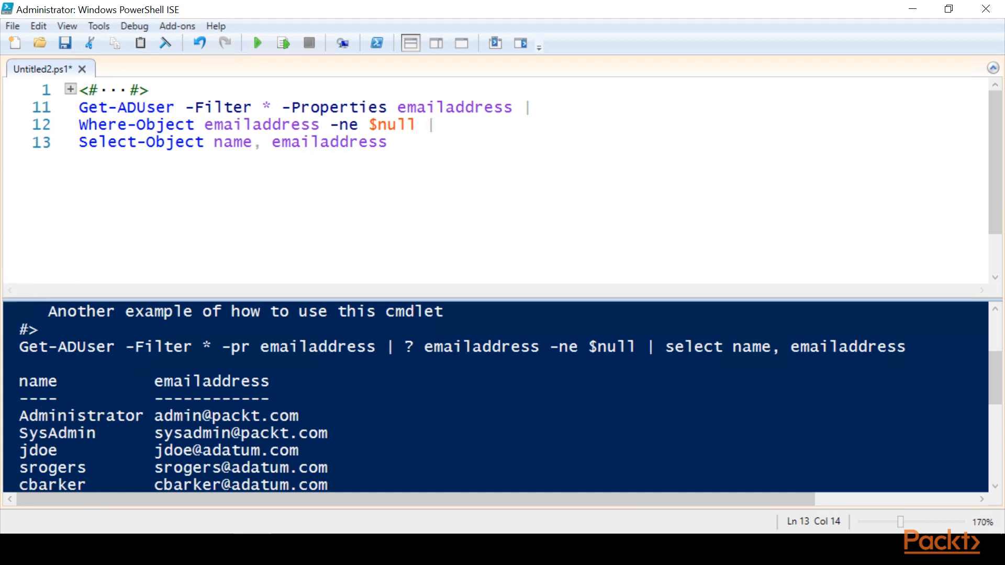
# Run the three-line Where-Object/Select-Object script to list the six users' emails
pyautogui.click(256, 43)
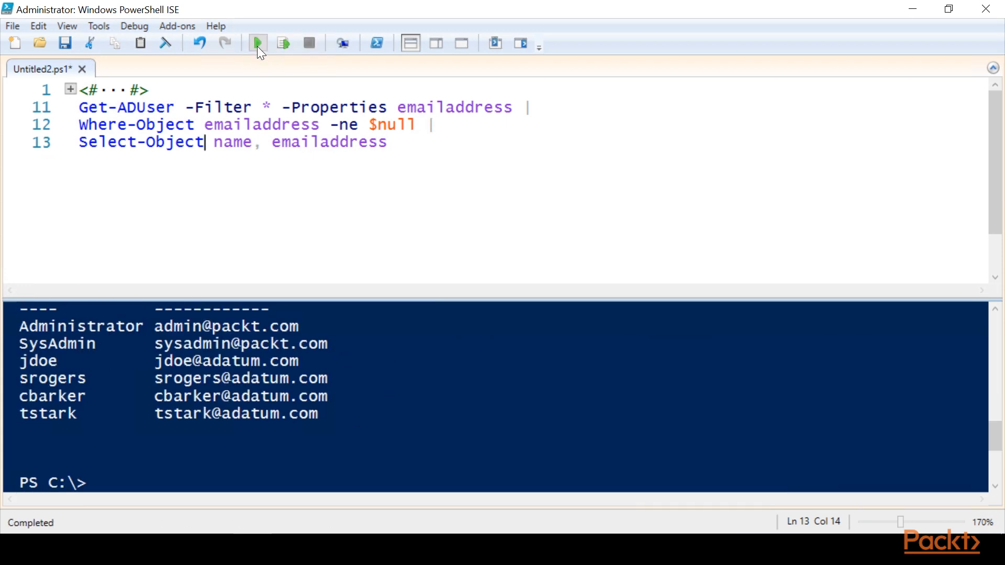
pyautogui.click(257, 43)
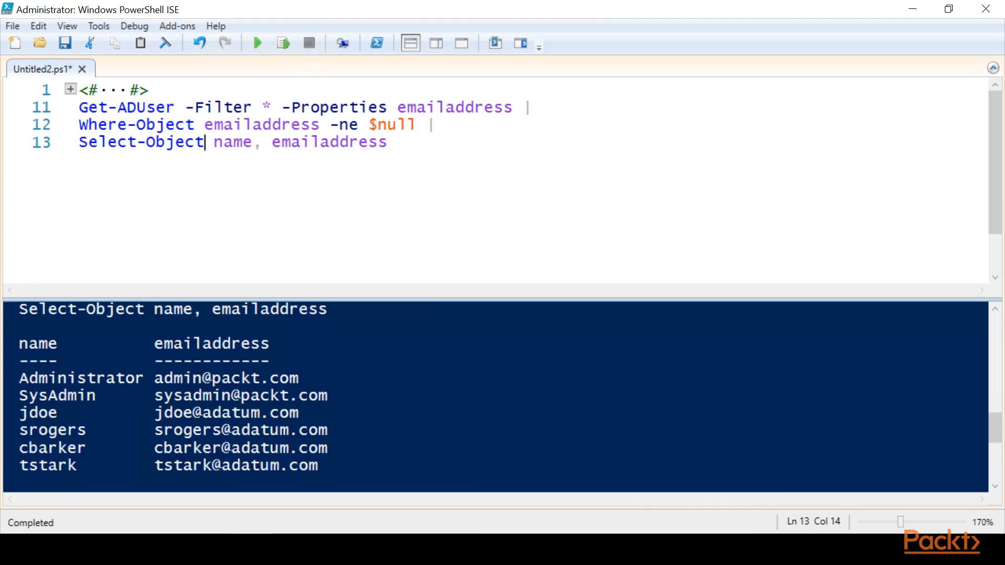